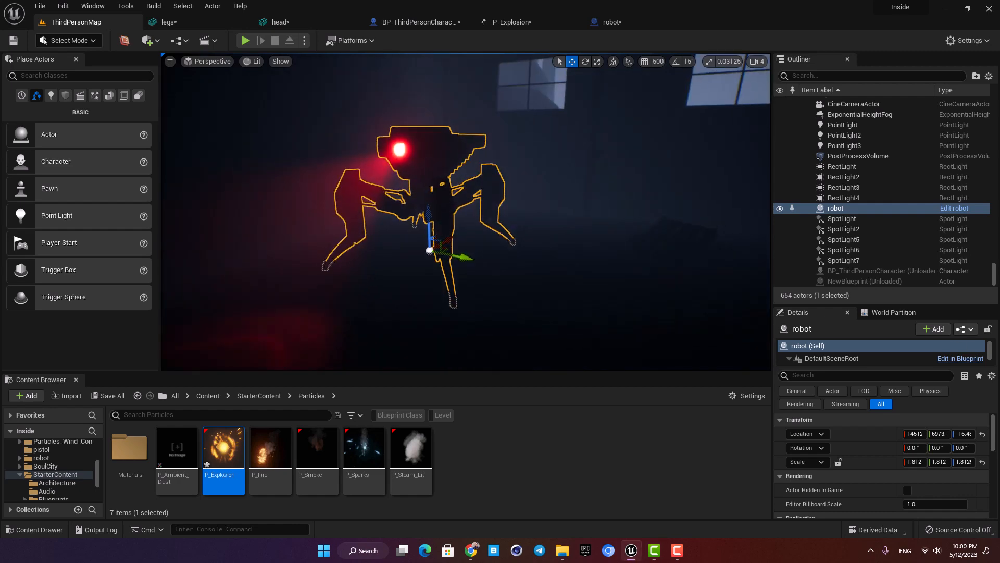
- Bring up the robot actor's Blueprint Event Graph with its timeline rotation nodes
left_click(611, 22)
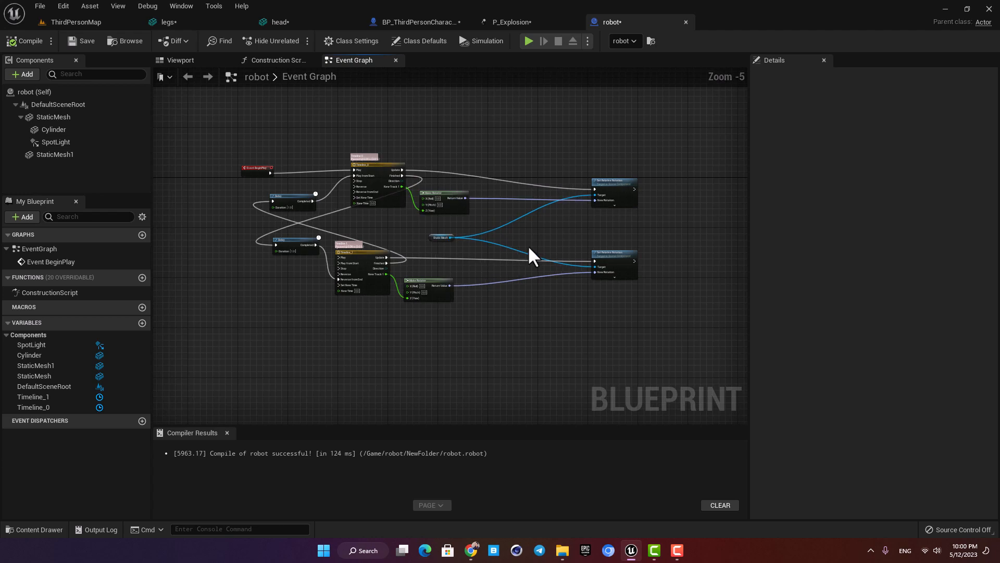
mouse_move(520, 202)
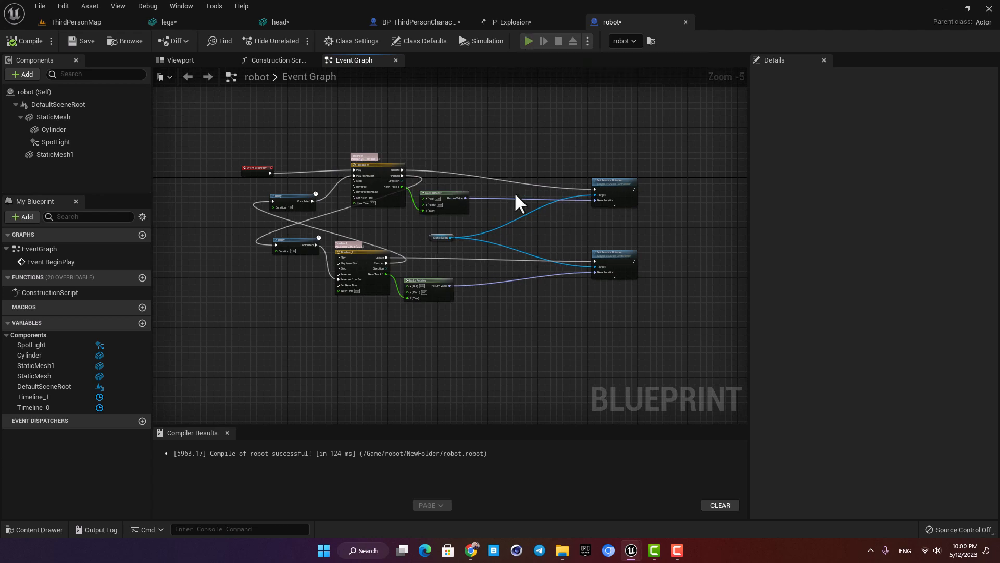
left_click(526, 41)
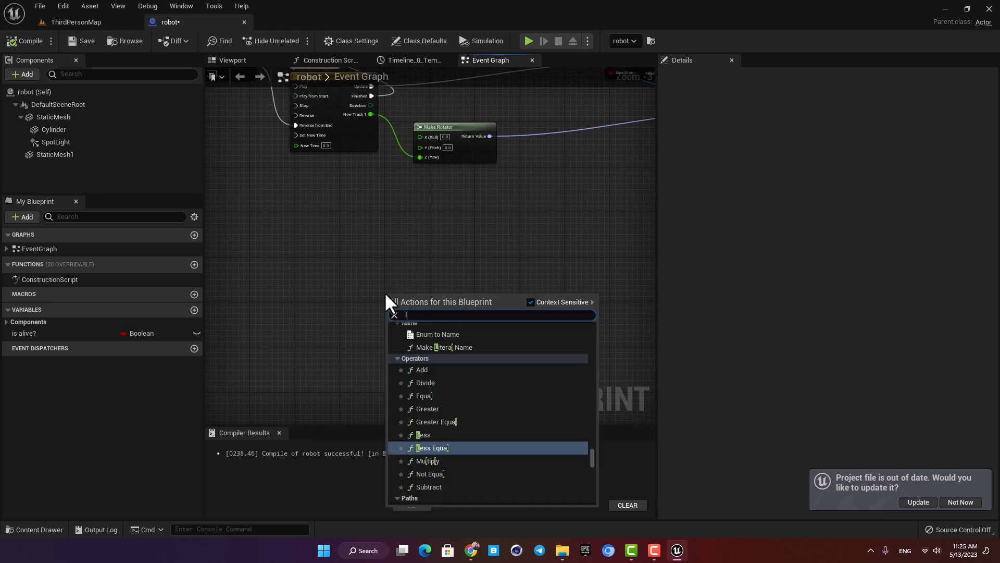
- Add a Line Trace By Channel node driven by Event Tick, then show the robot's viewport
type("line trace")
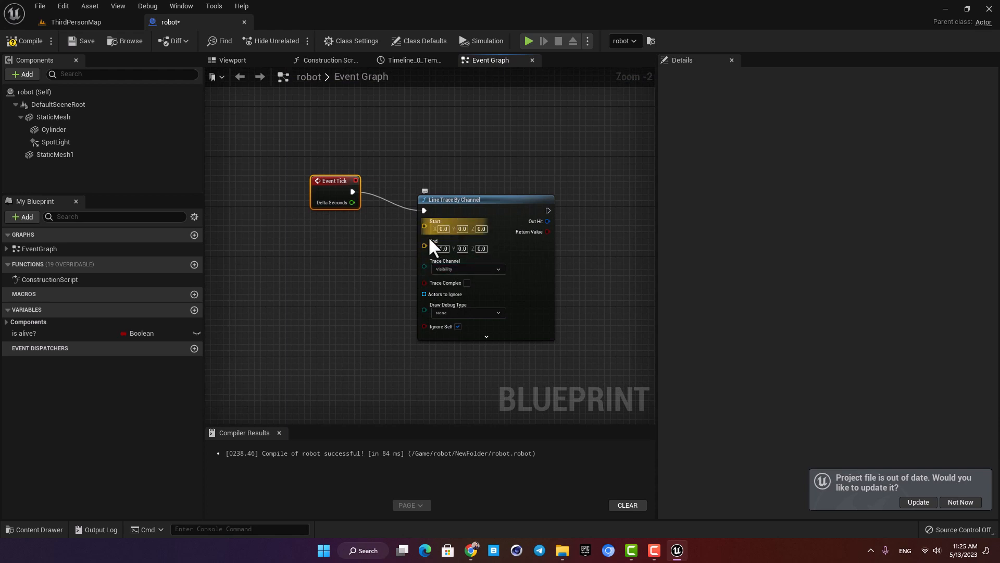
left_click(55, 142)
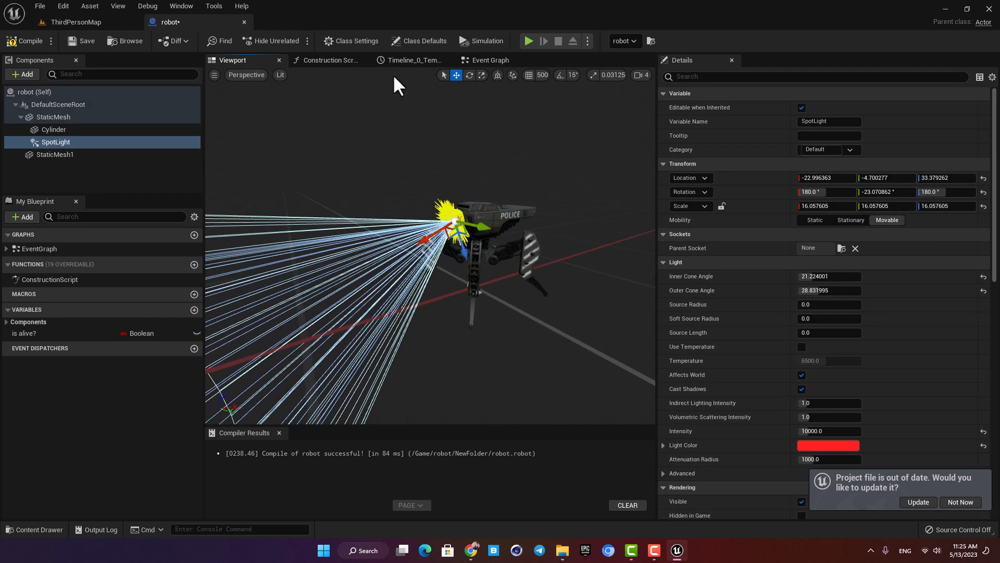
- Feed the spot light's world location into trace Start and get its rotation's forward vector
left_click(490, 60)
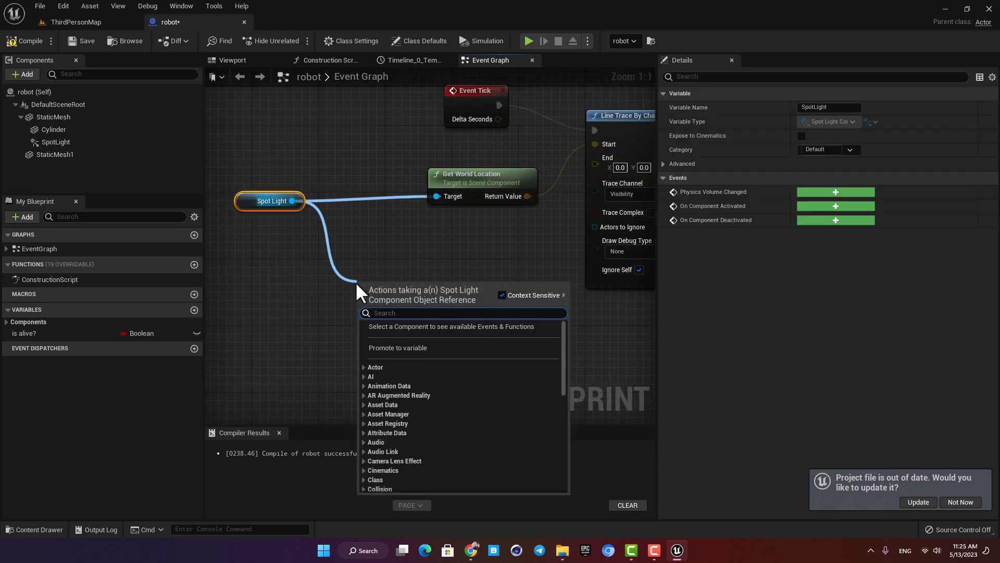
type("get world")
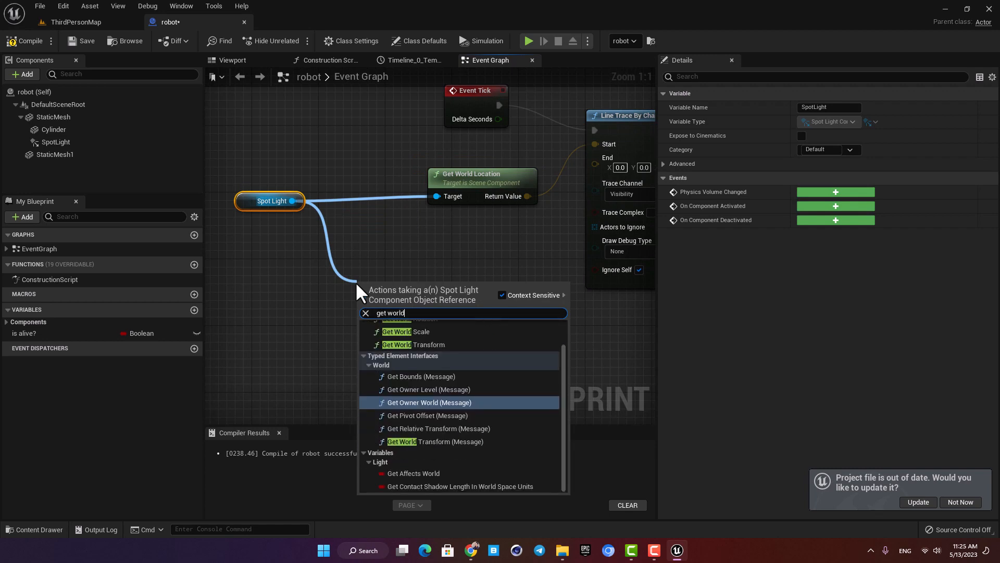
type("rotatio")
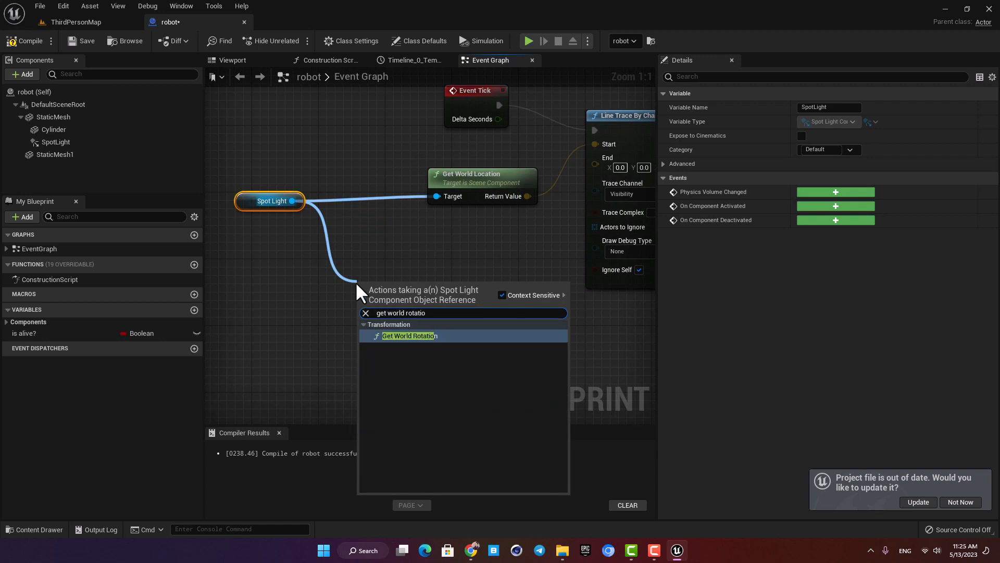
left_click(409, 335)
type("ge")
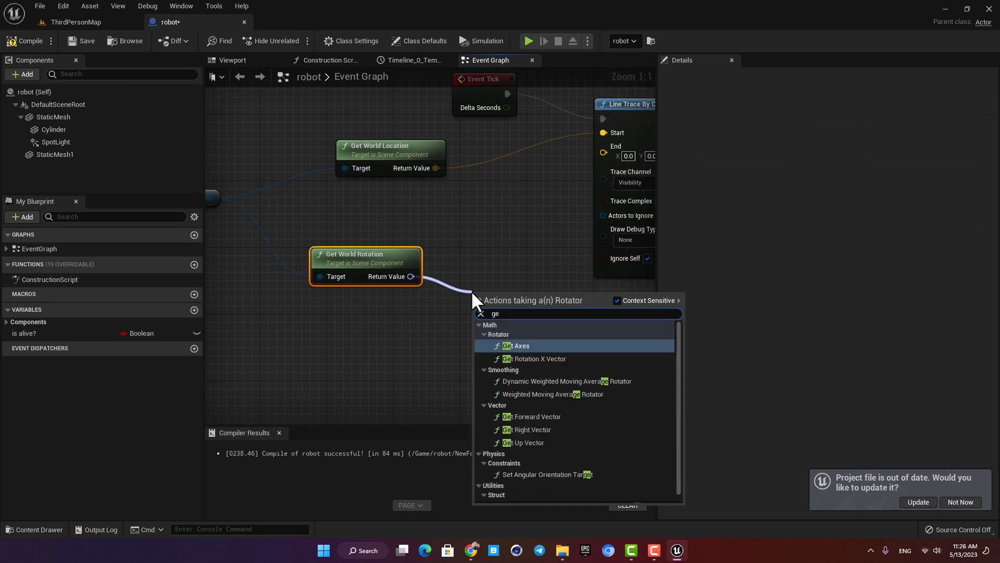
type("forwa")
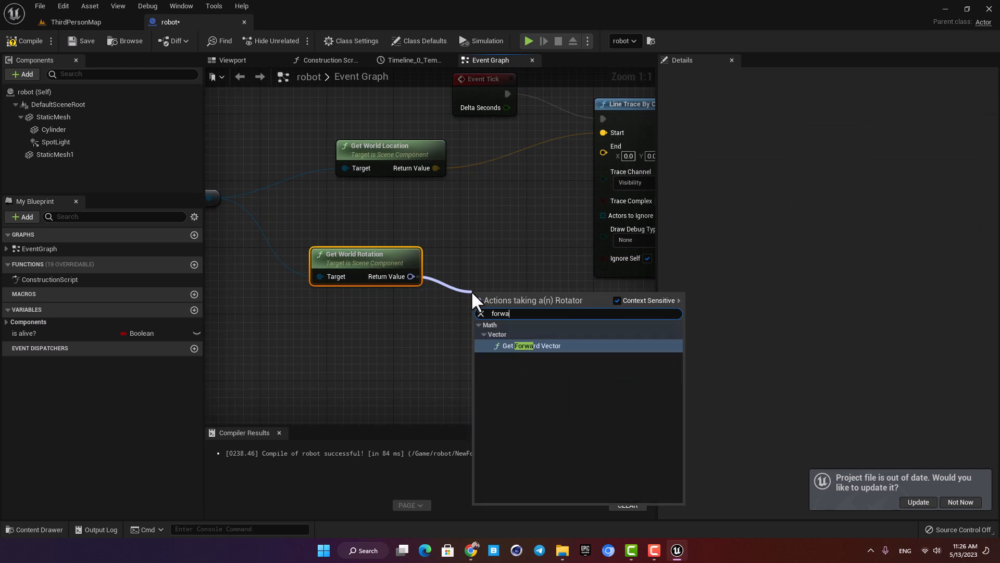
left_click(534, 345)
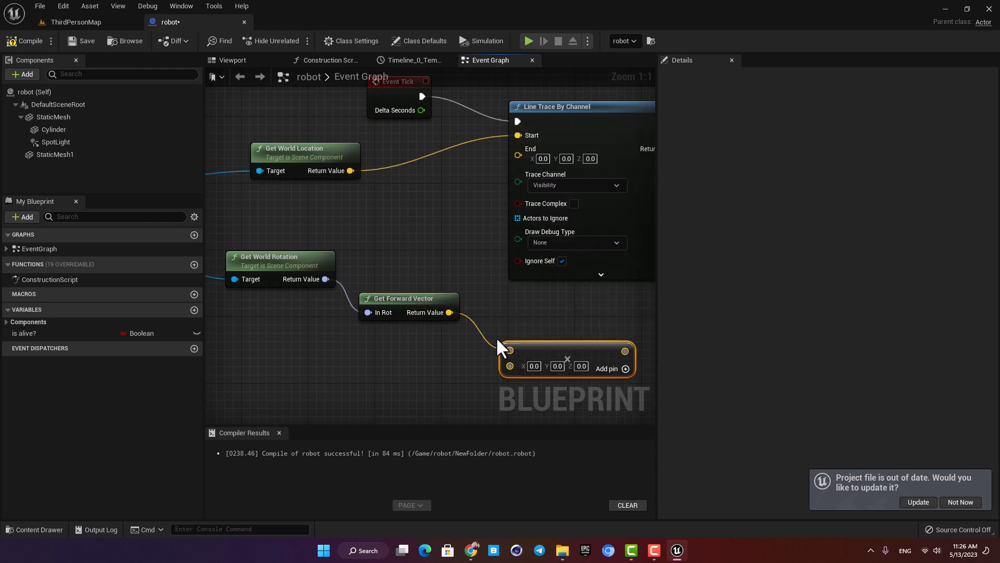
- Multiply the forward vector by 2000, add the spot light's location, and feed the trace End
right_click(509, 365)
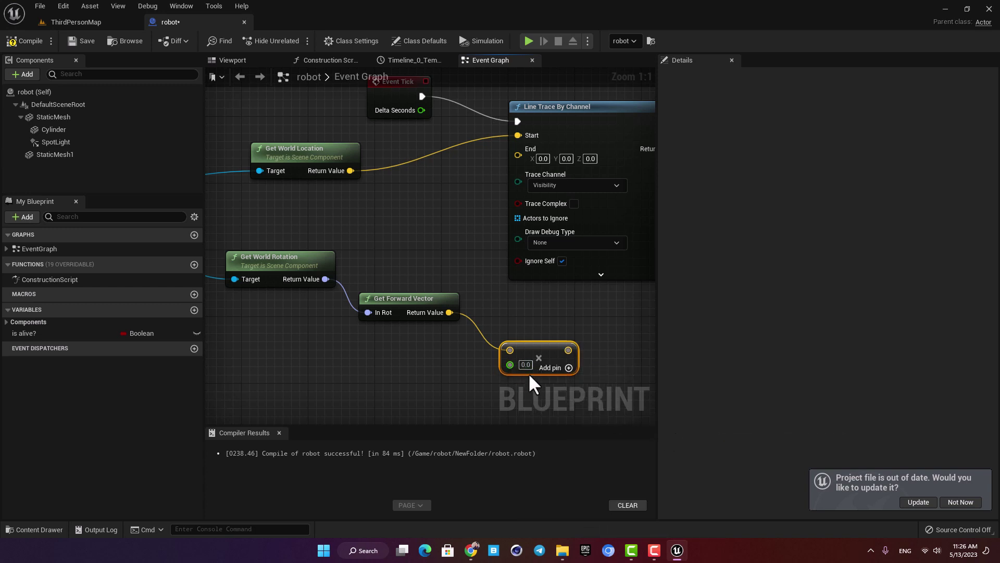
mouse_move(523, 364)
type("2000")
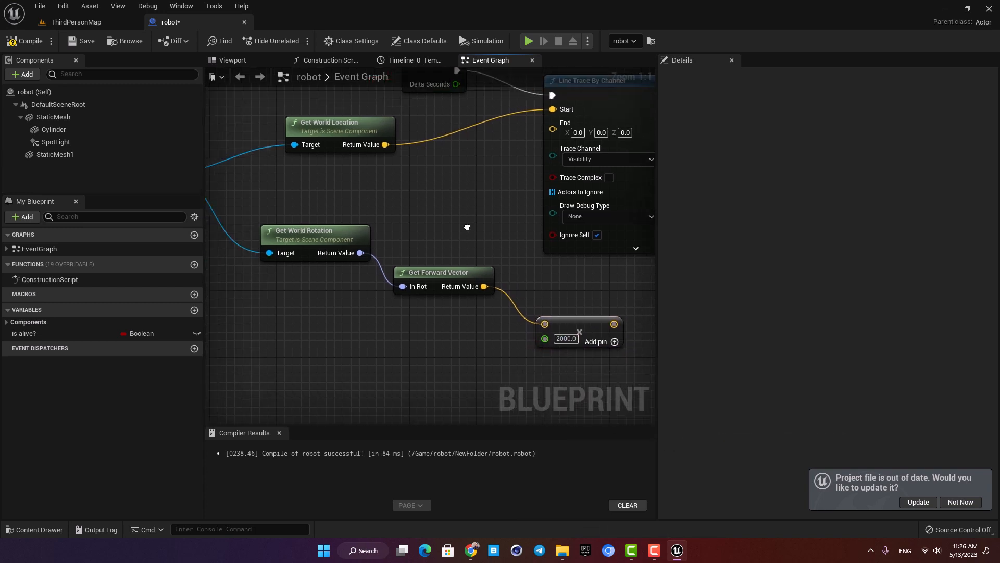
scroll("down", 3)
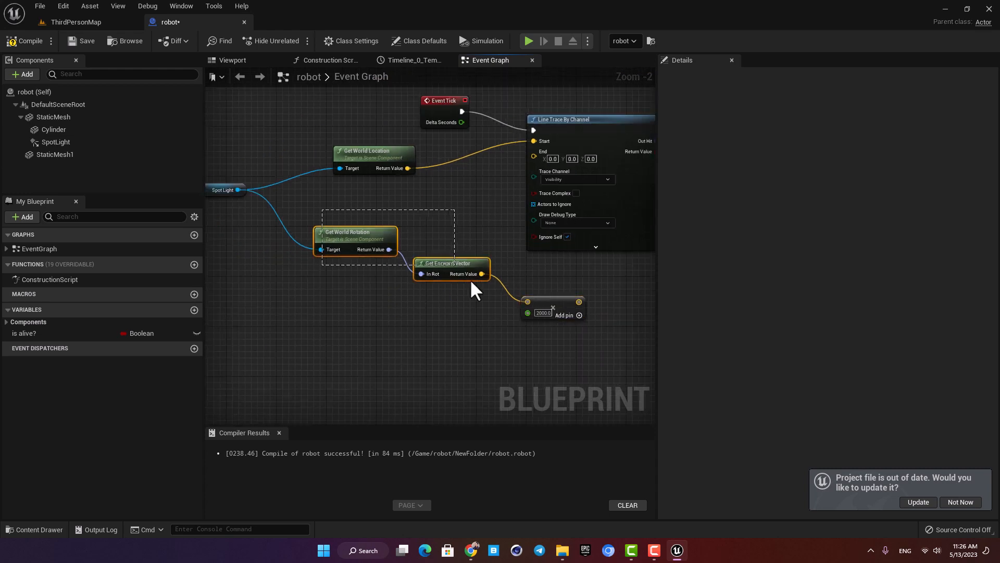
scroll("down", 3)
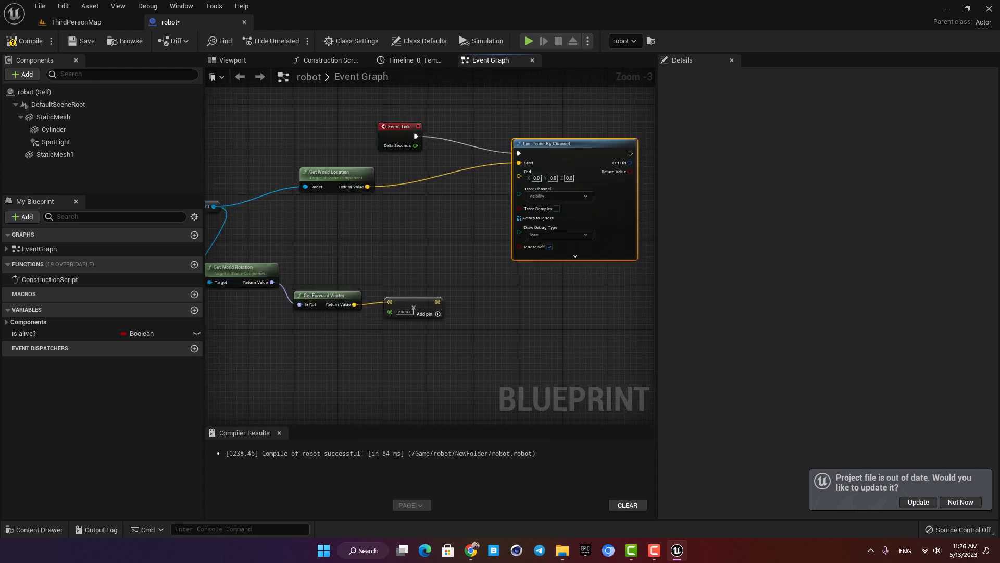
scroll("up", 3)
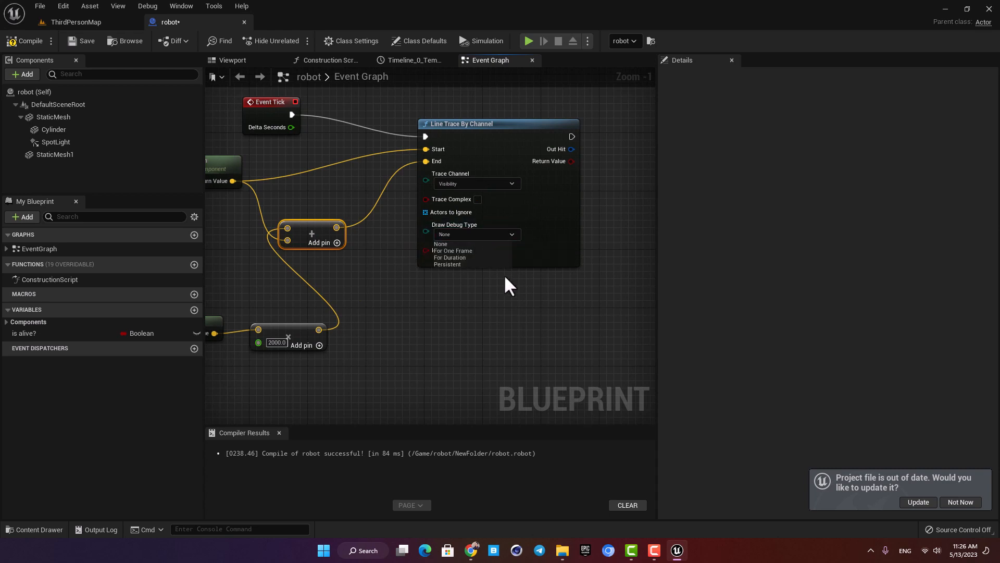
- Set the trace's Draw Debug Type to For Duration and compile the robot Blueprint
left_click(450, 256)
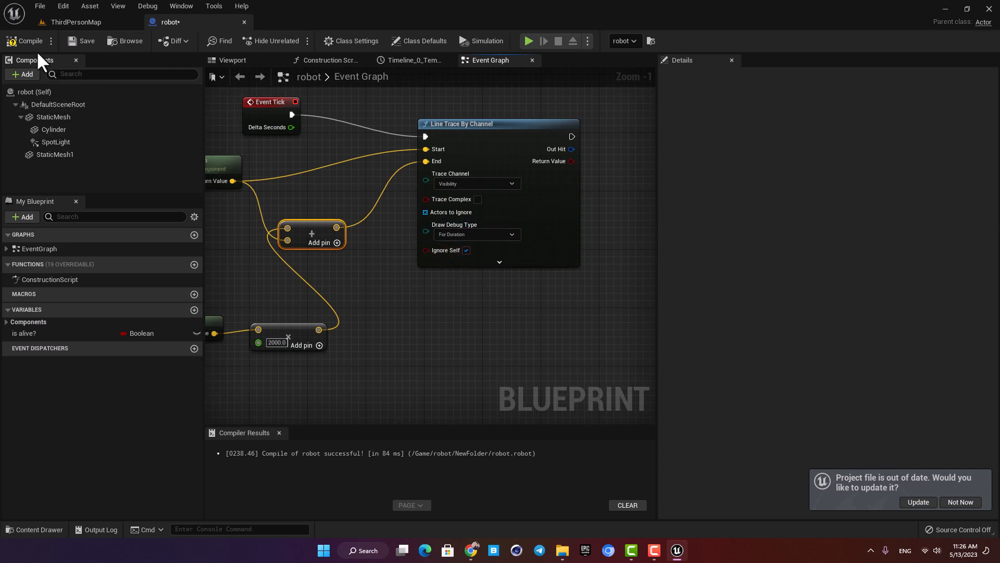
scroll("down", 3)
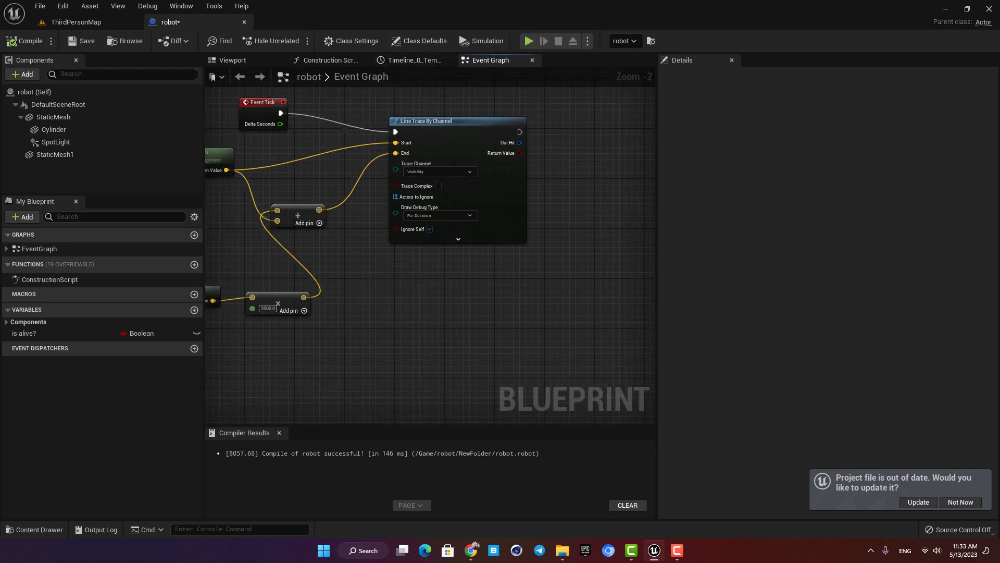
left_click(528, 41)
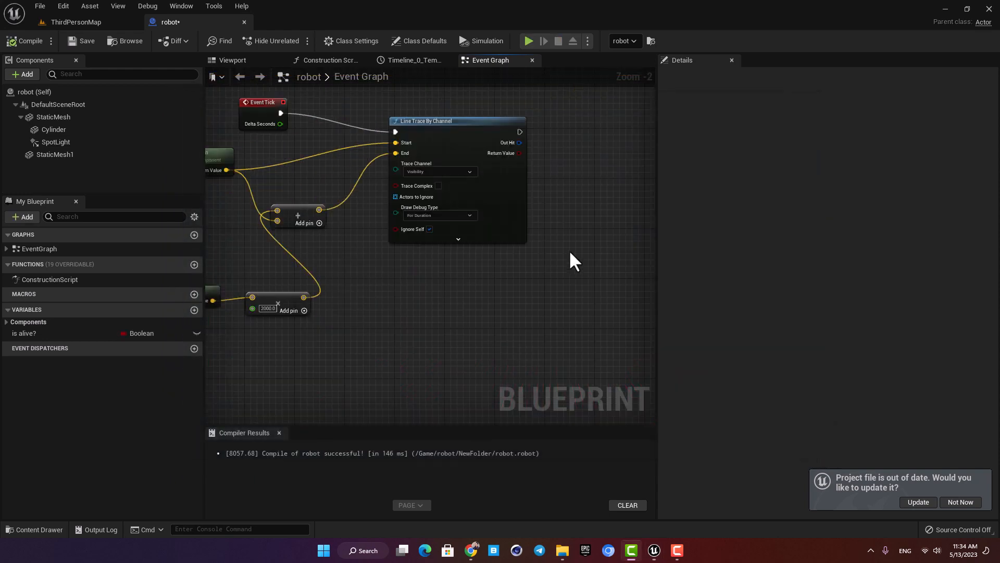
- Split the Out Hit struct and cast the Hit Actor to BP_ThirdPersonCharacter
right_click(519, 142)
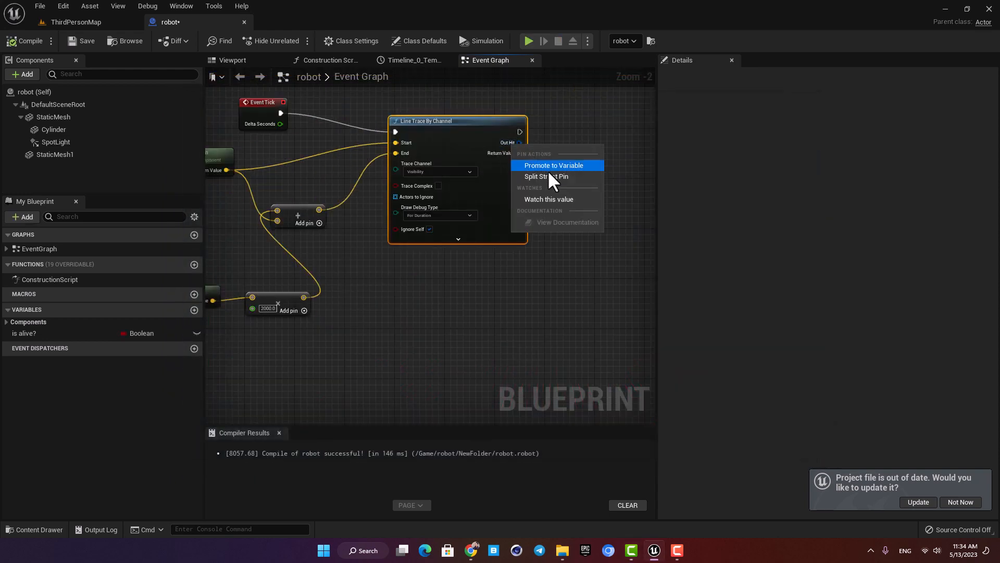
left_click(548, 177)
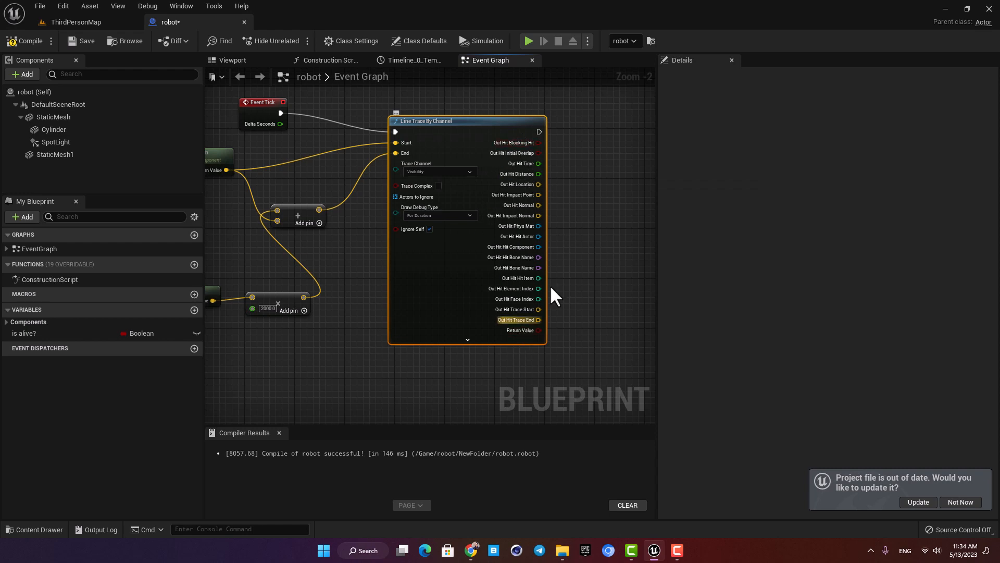
scroll("up", 3)
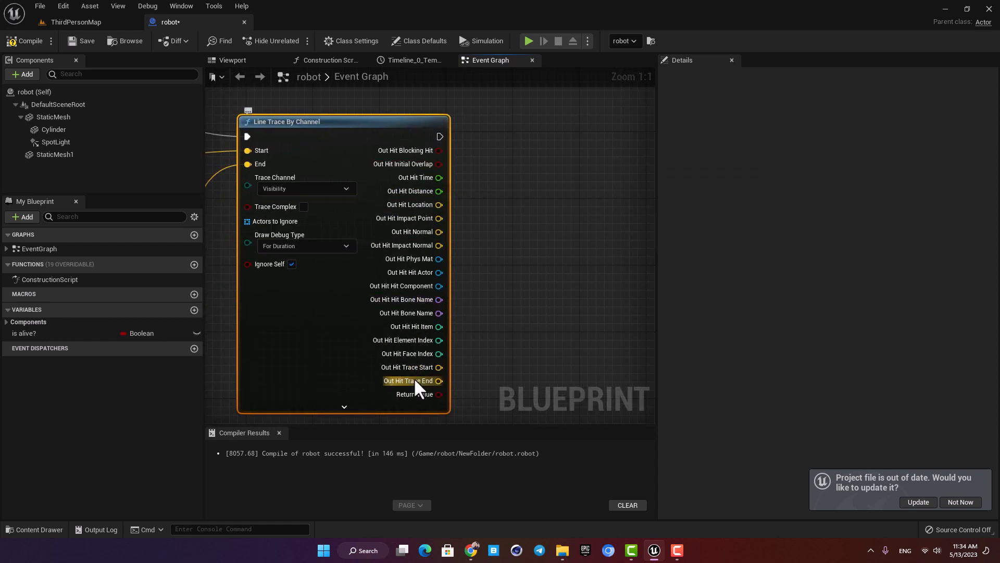
mouse_move(497, 210)
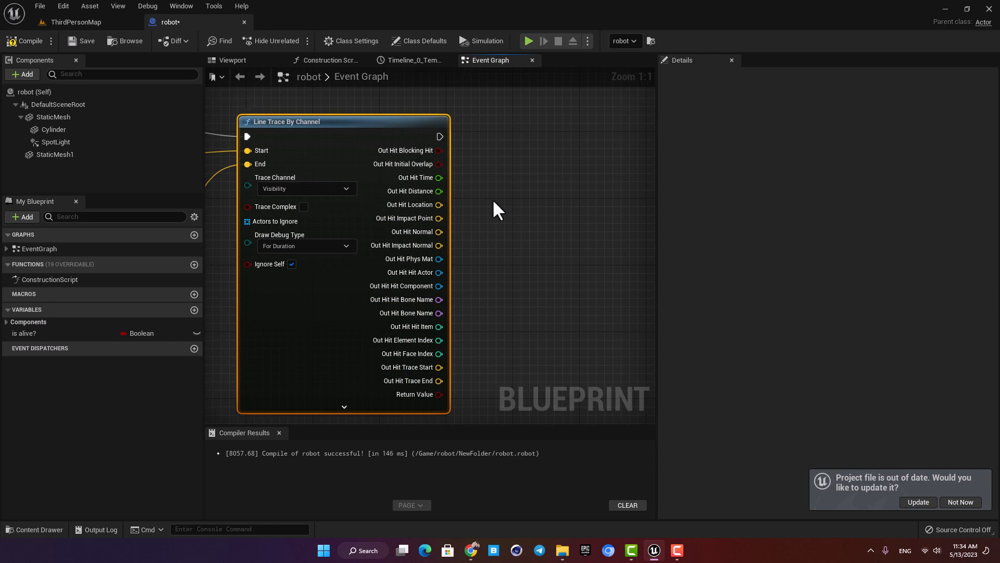
mouse_move(414, 273)
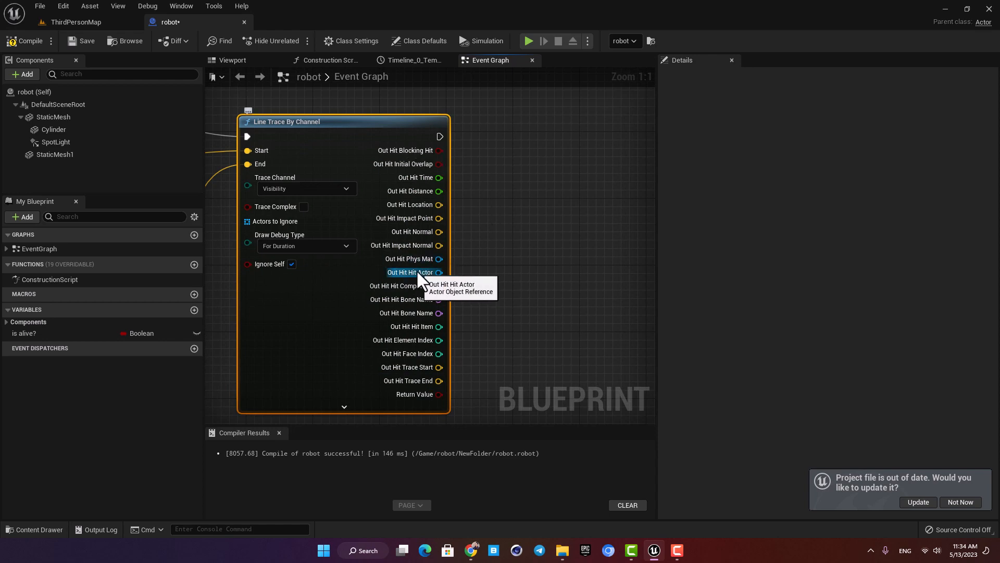
mouse_move(438, 136)
type("cast to thir")
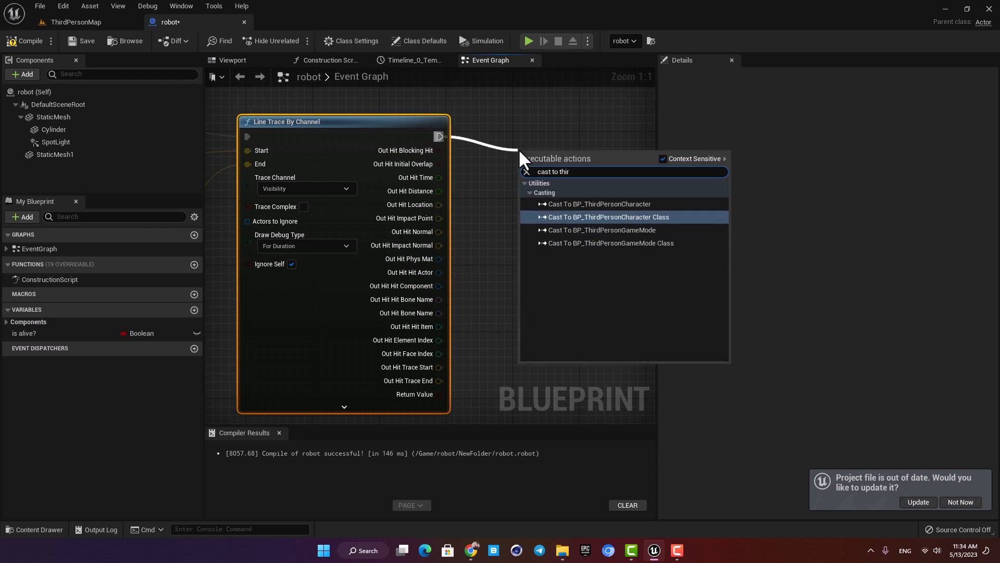
left_click(598, 204)
type("print")
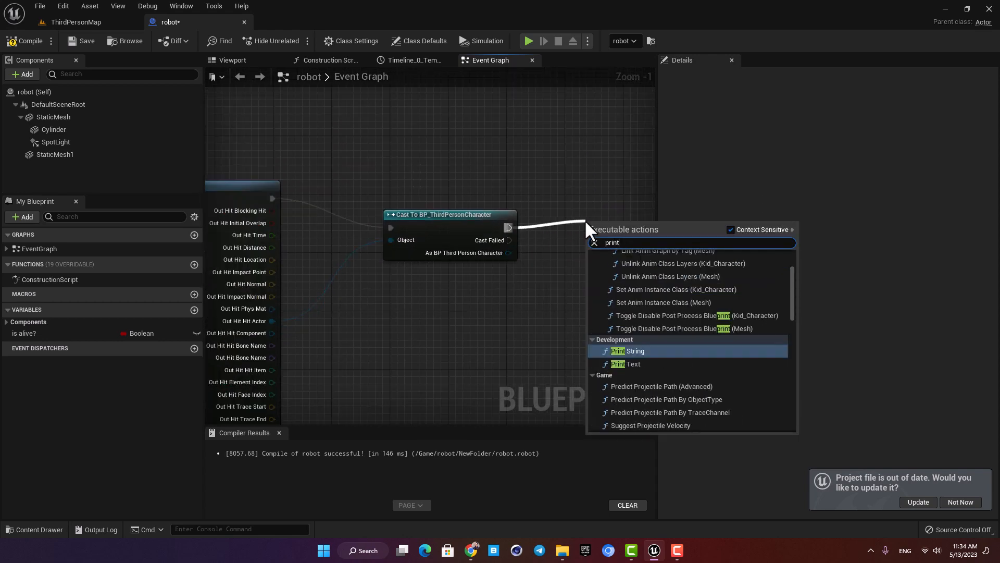
- Add a Print String after the successful cast, compile, and return to ThirdPersonMap
left_click(627, 350)
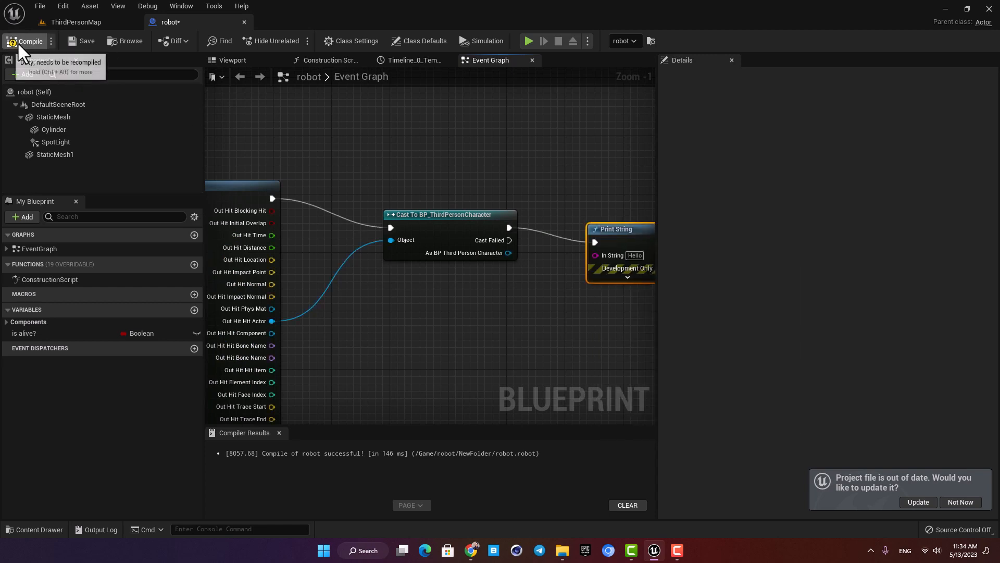
left_click(528, 40)
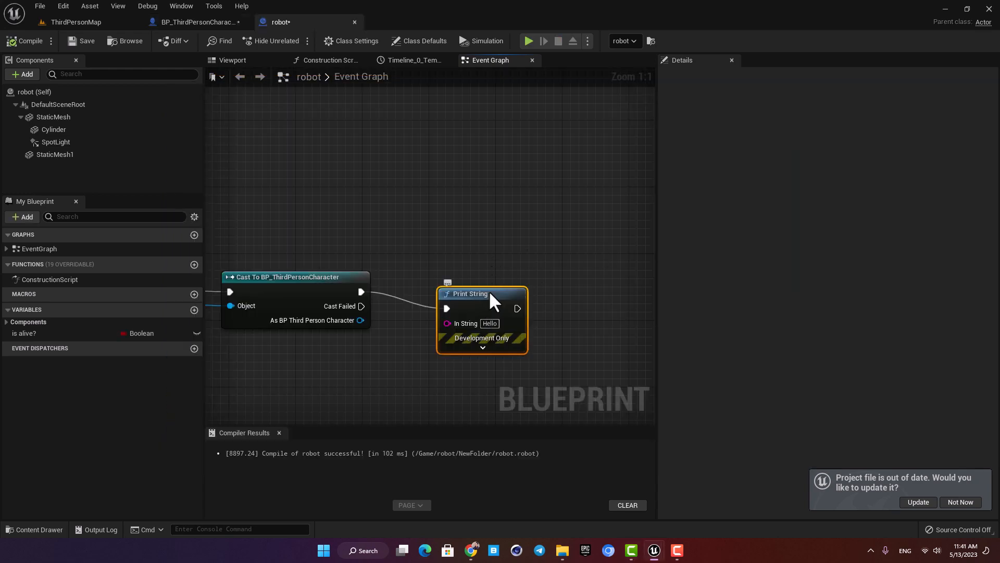
left_click(76, 21)
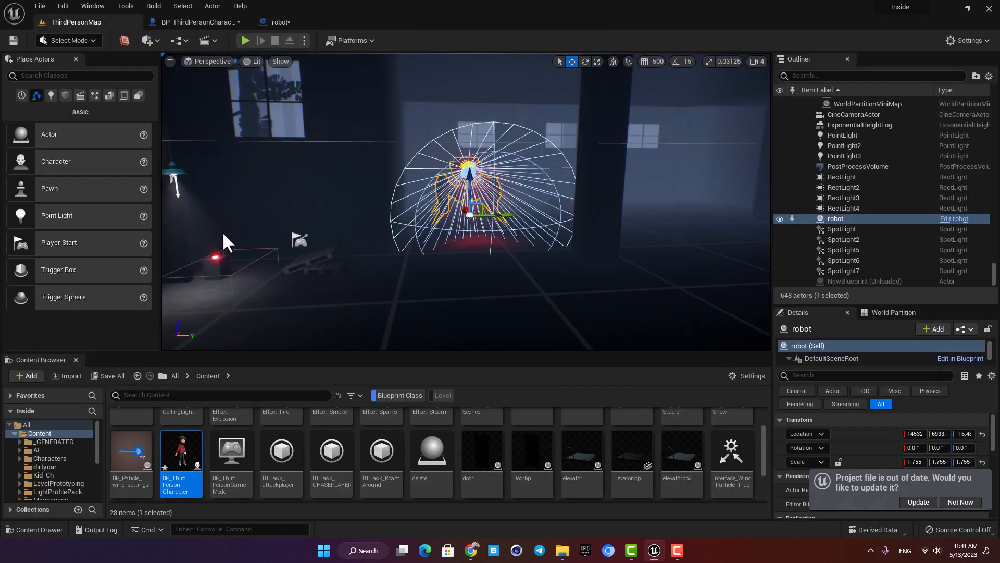
- Add a Set Simulate Physics node targeting the Mesh in BP_ThirdPersonCharacter's Event Graph
left_click(194, 22)
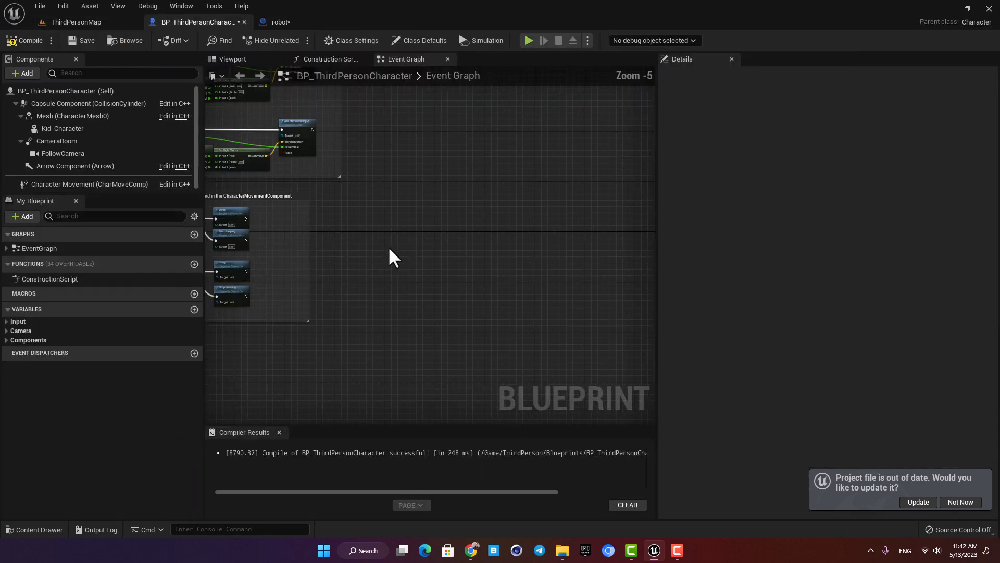
right_click(393, 256)
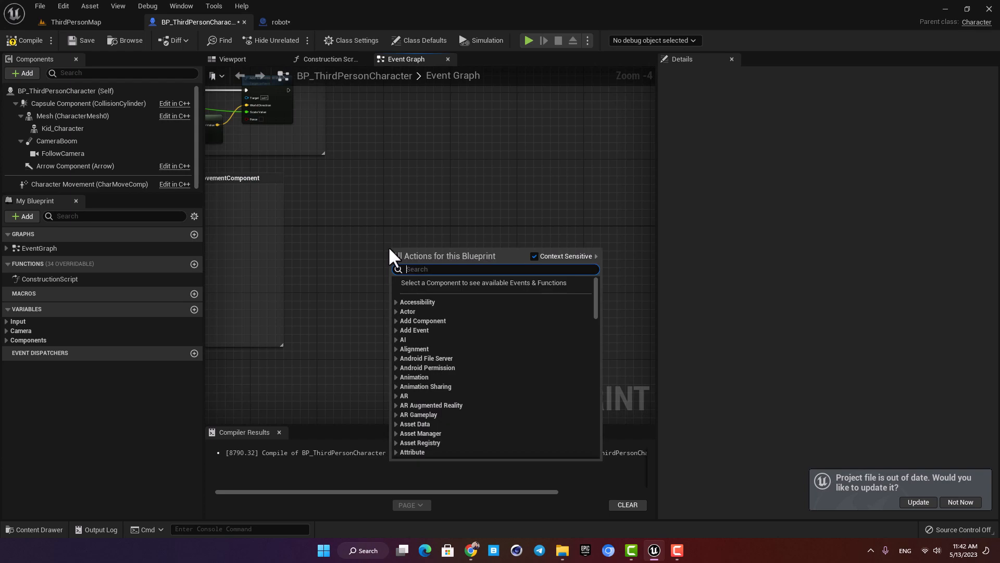
type("set simul")
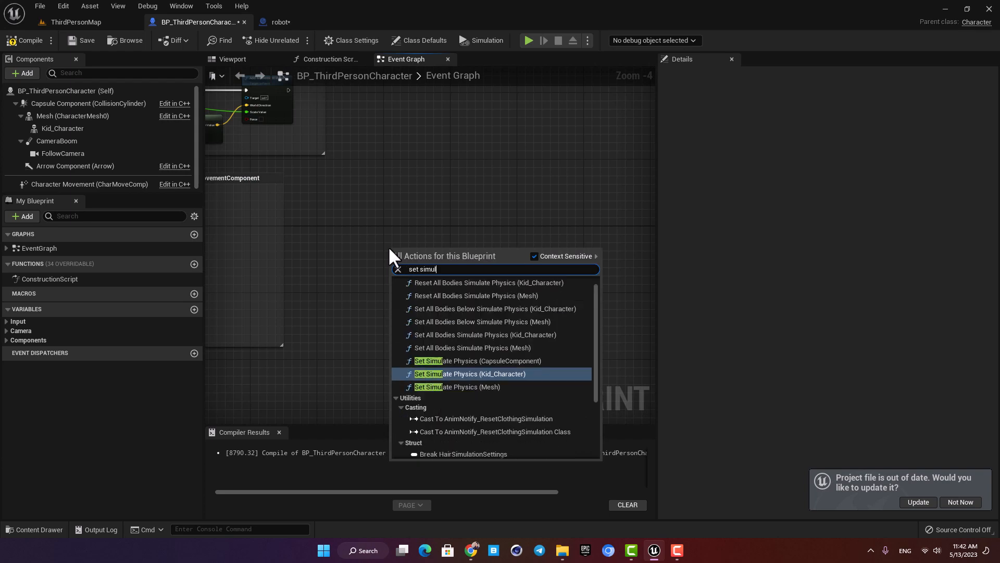
left_click(457, 386)
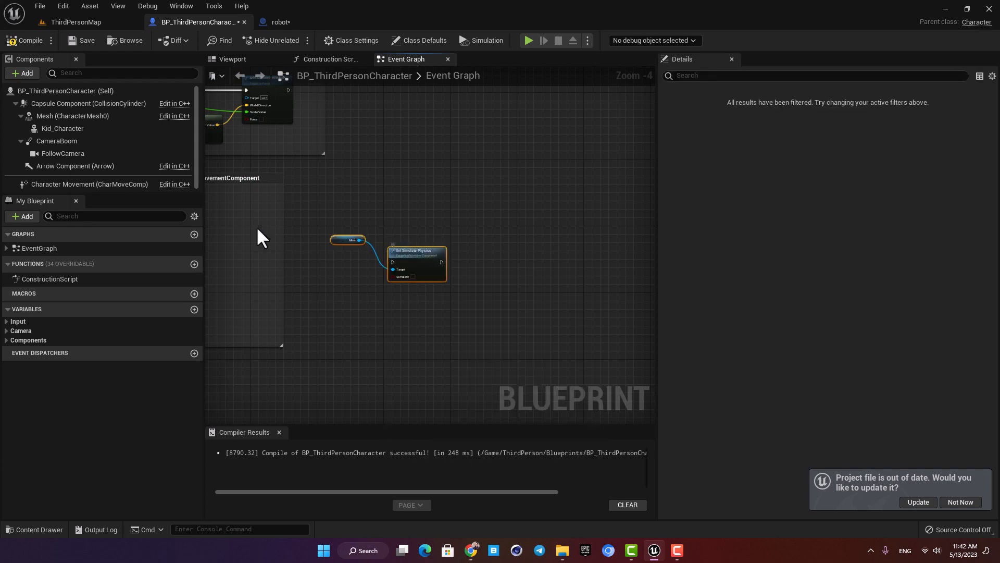
- Select the Mesh component to show its properties in the Details panel
left_click(72, 116)
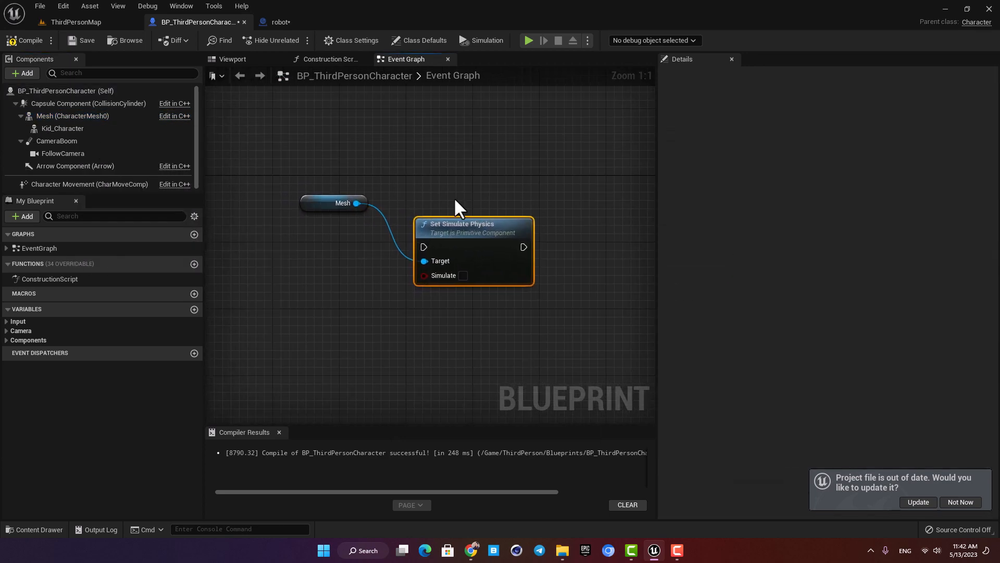
scroll("down", 3)
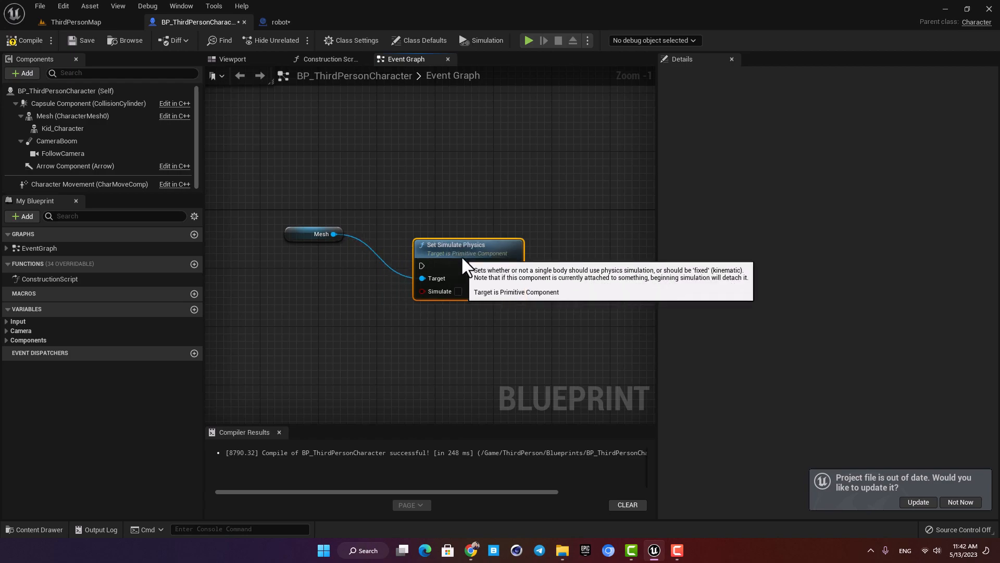
left_click(72, 116)
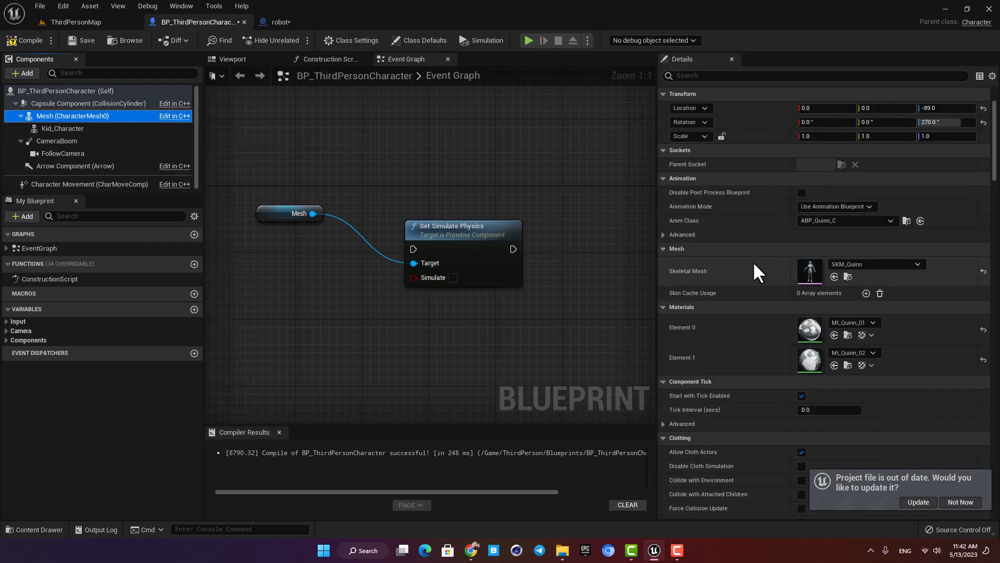
- Set the mesh collision preset to Ragdoll, trigger Set Simulate Physics from a Q key event, and compile
scroll("down", 3)
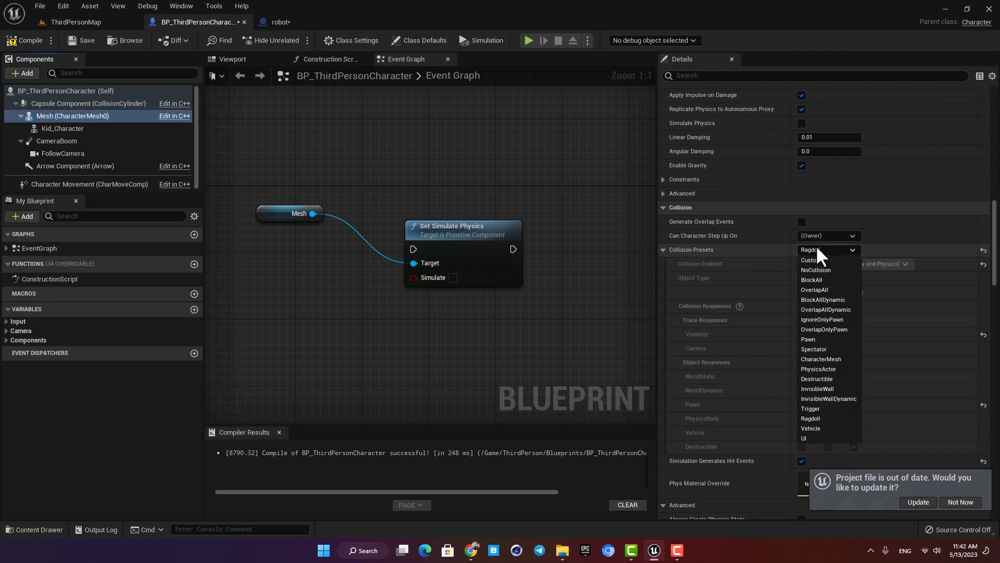
left_click(810, 418)
type("keyboa")
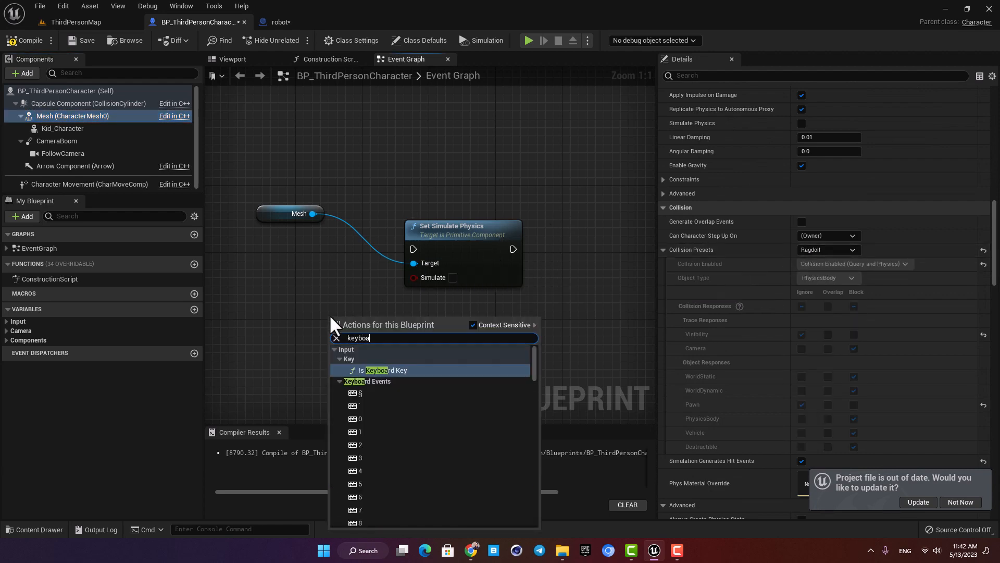
left_click(385, 370)
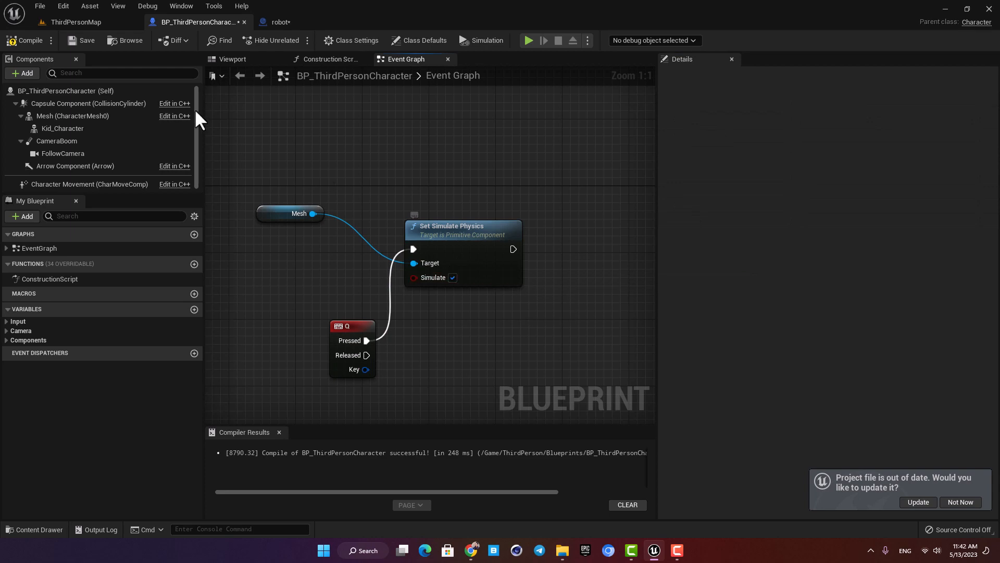
mouse_move(528, 40)
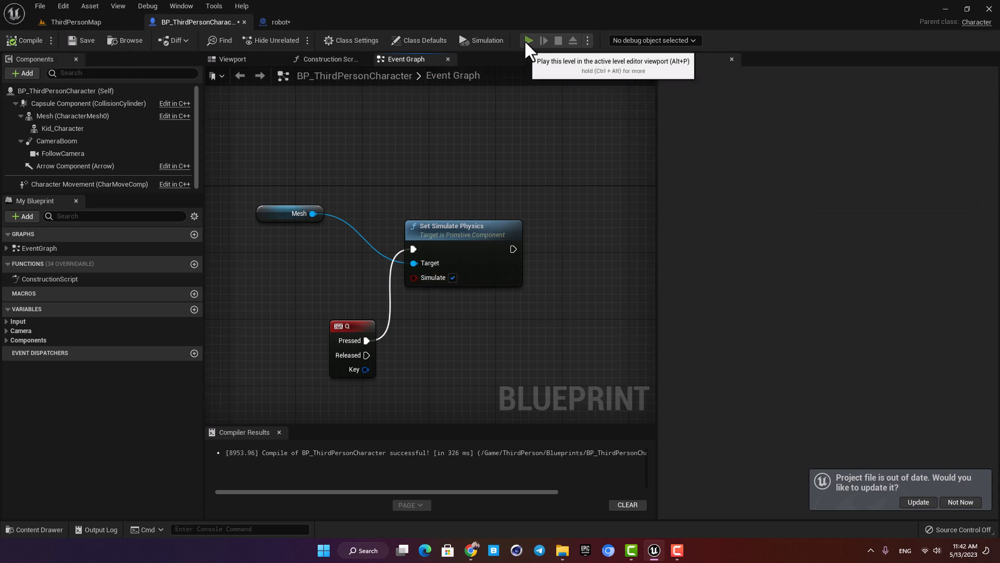
left_click(529, 40)
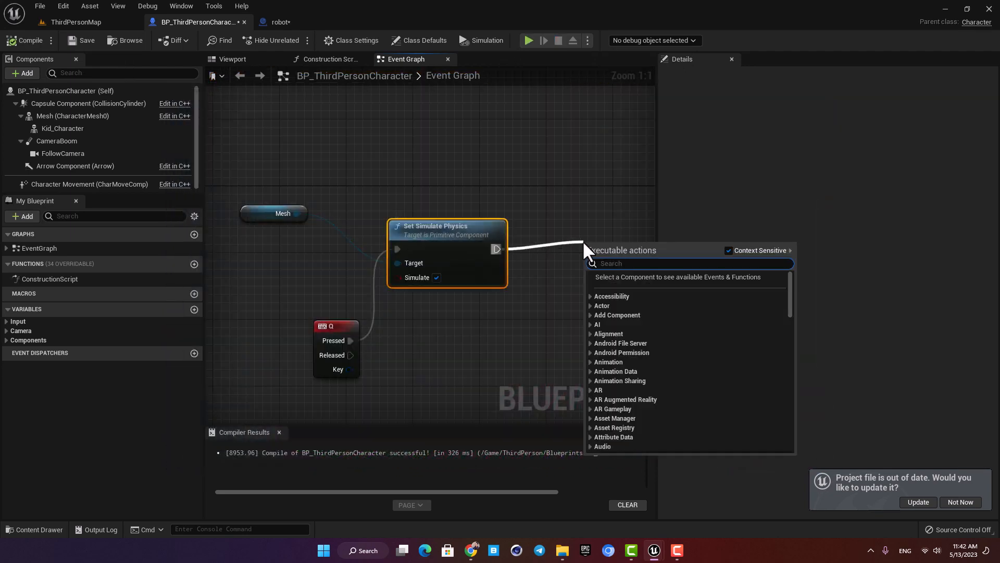
- Add Disable Input for the player controller after Set Simulate Physics and play-test it
type("disable")
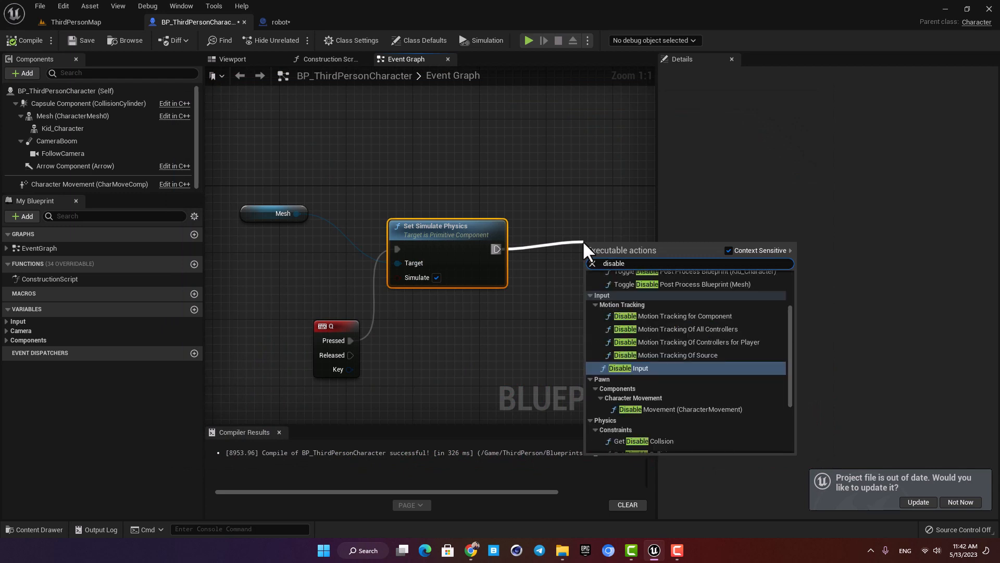
left_click(627, 368)
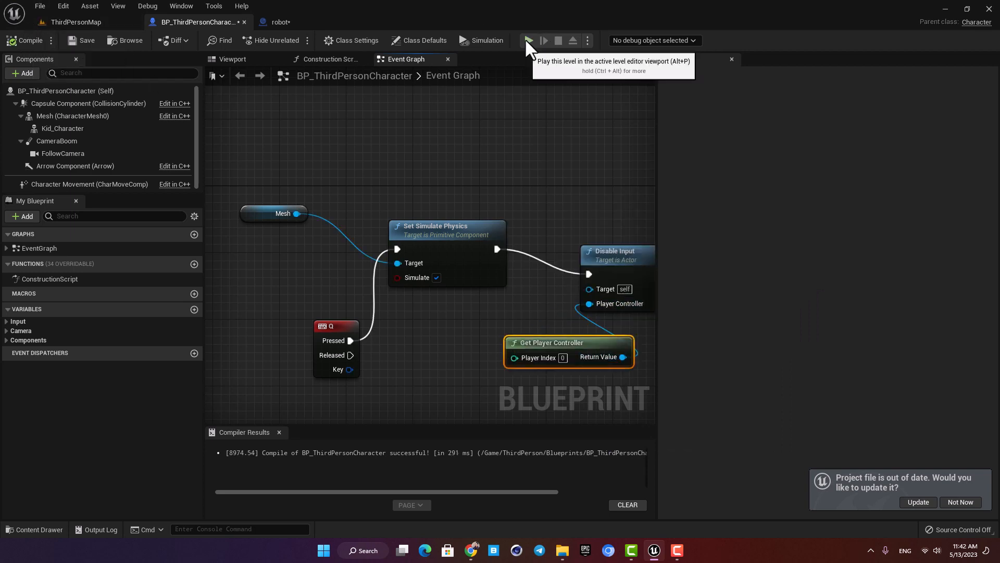
left_click(528, 40)
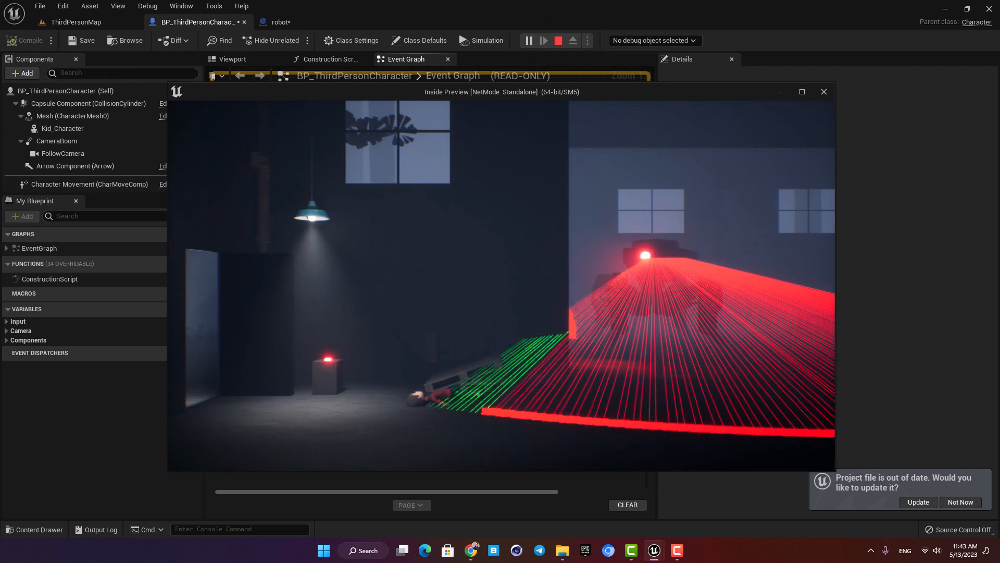
left_click(558, 40)
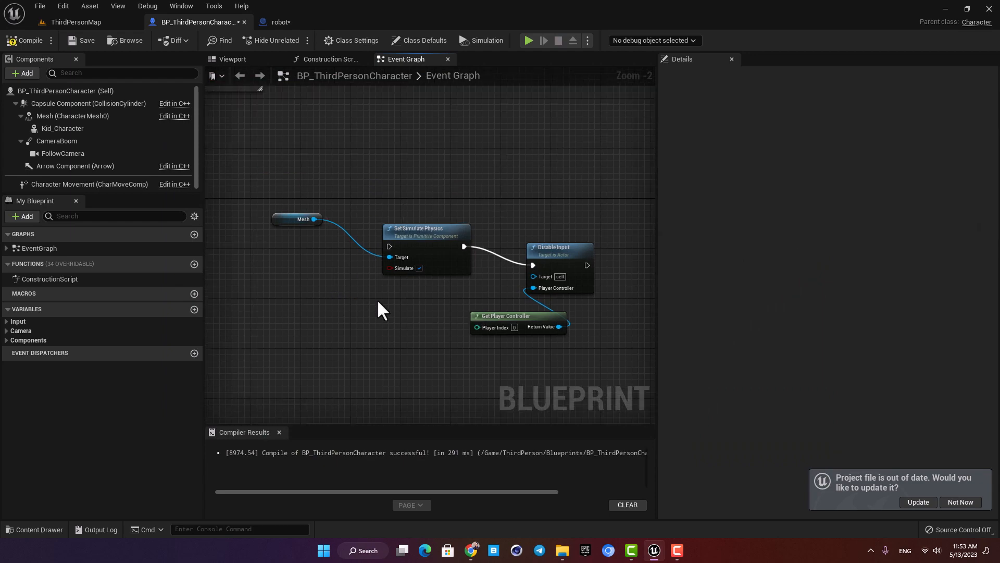
mouse_move(30, 40)
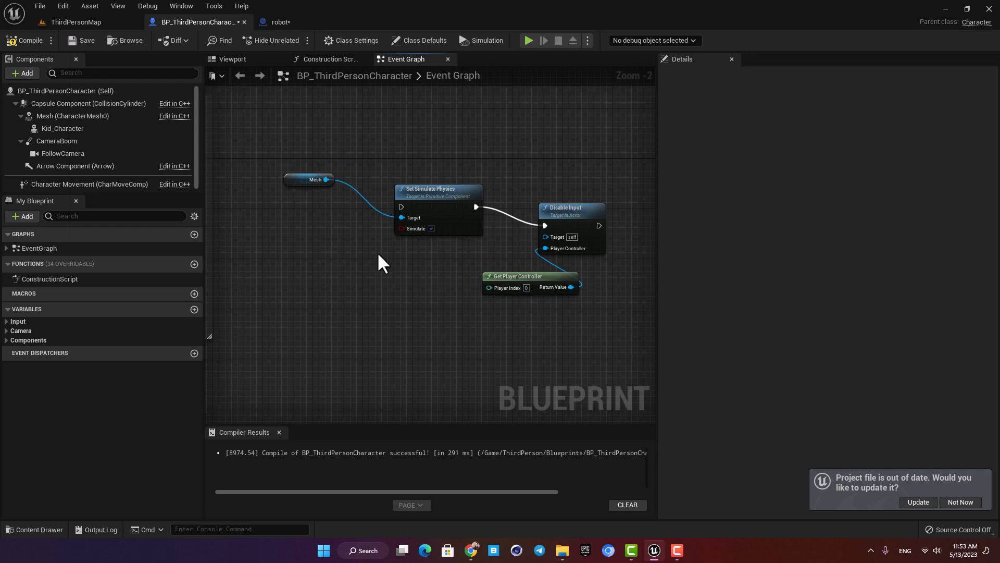
- Replace the Q trigger with a custom event named 'die'
right_click(380, 265)
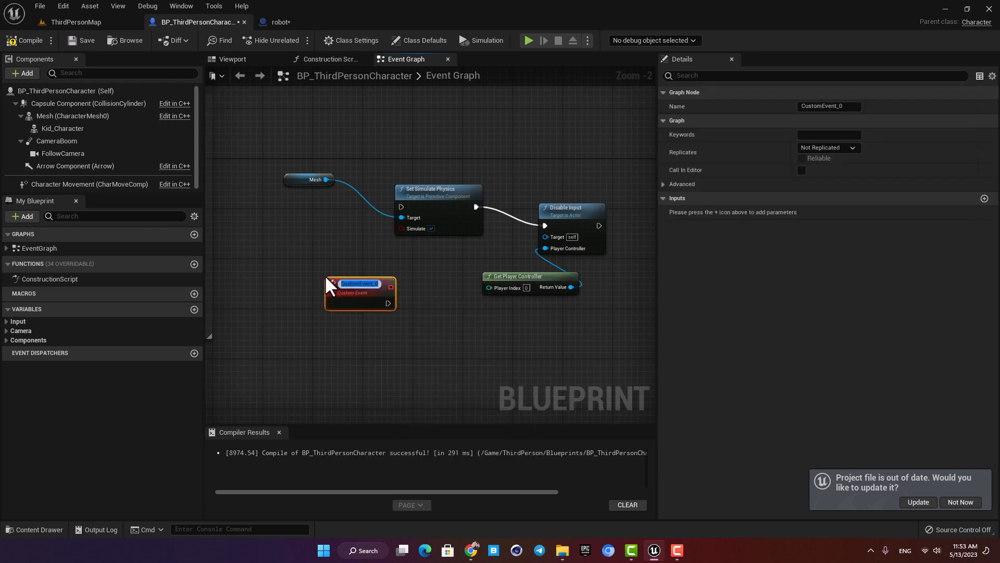
type("die")
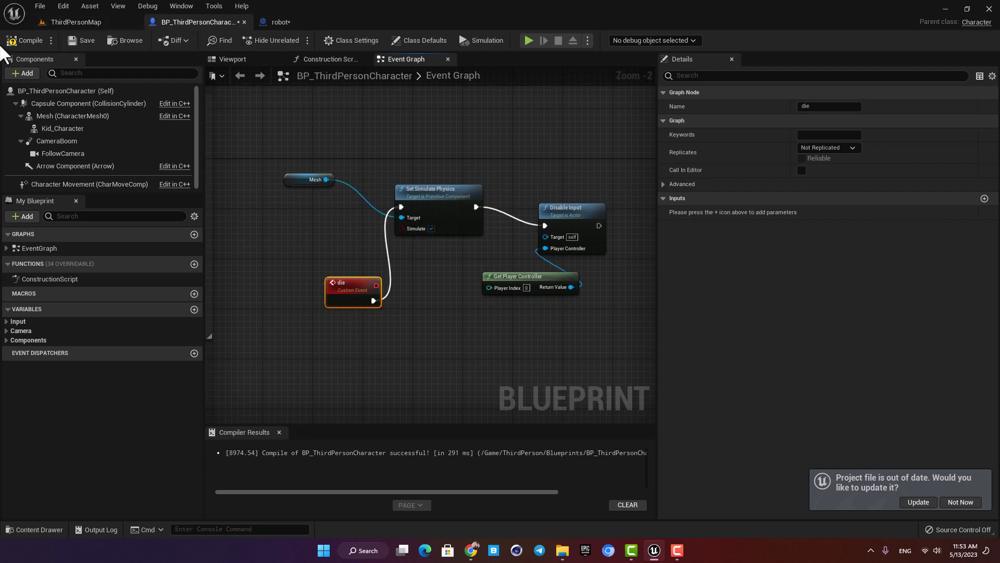
- Compile the character, then have the robot's successful cast call the player's Die event and compile
left_click(278, 22)
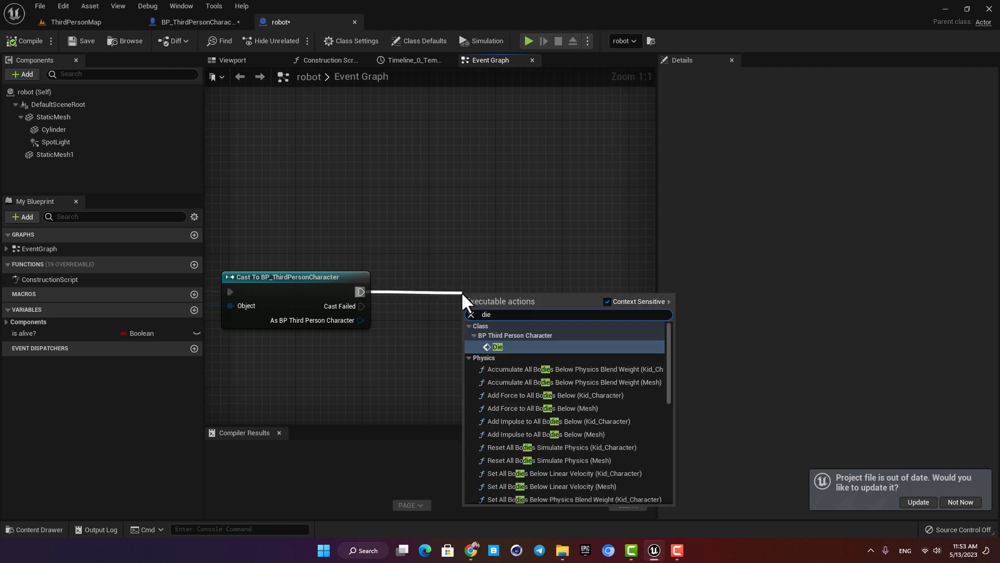
left_click(497, 346)
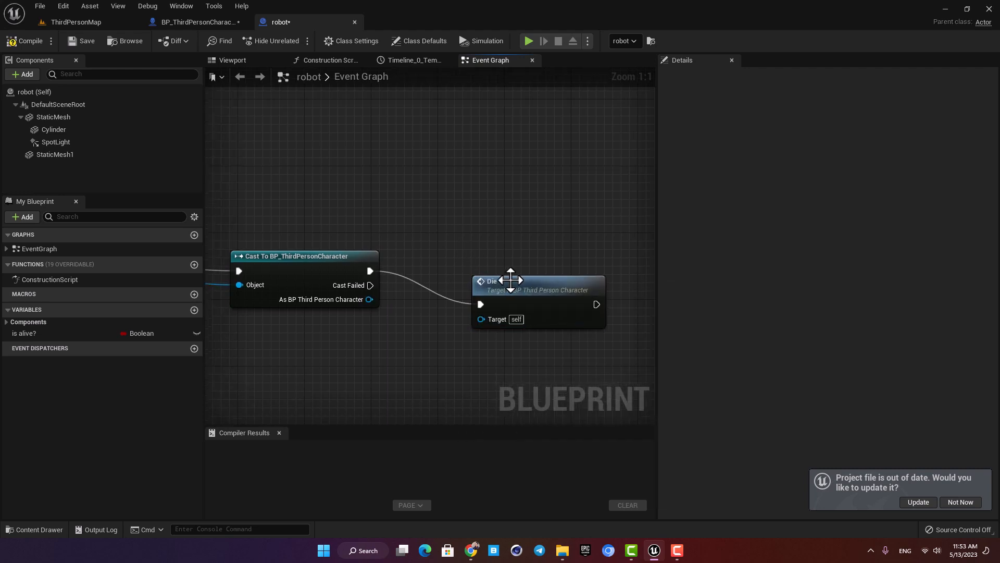
scroll("down", 3)
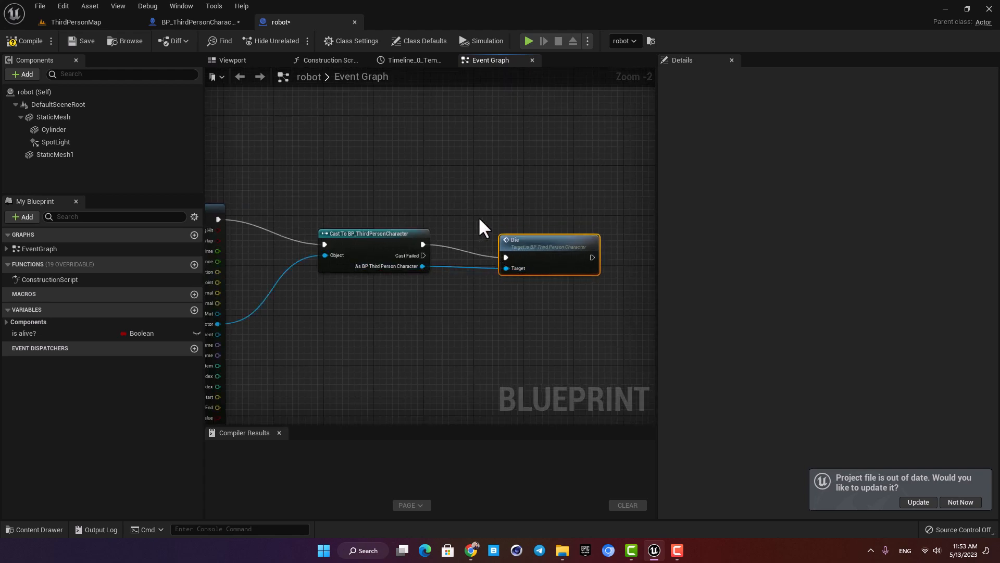
left_click(312, 259)
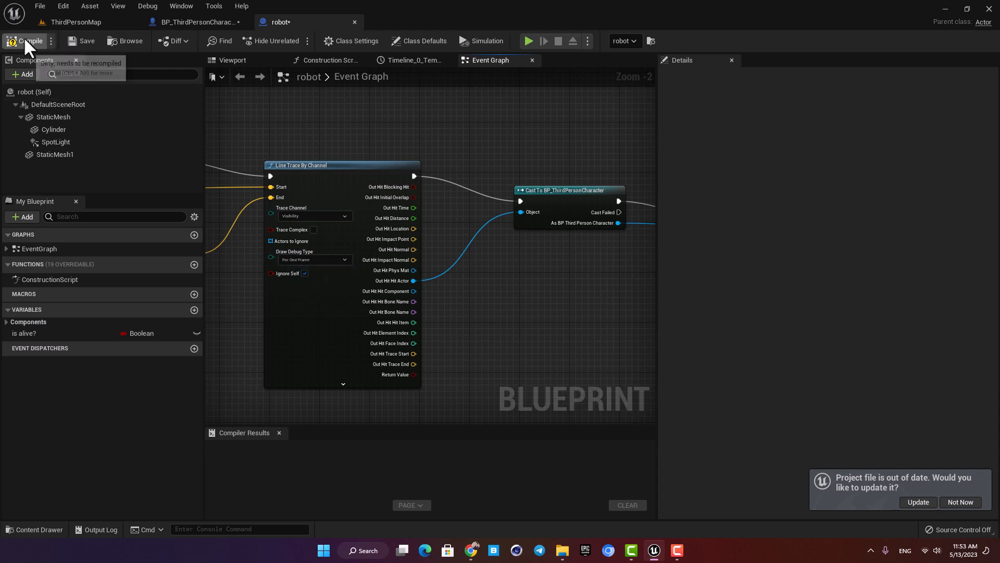
left_click(528, 40)
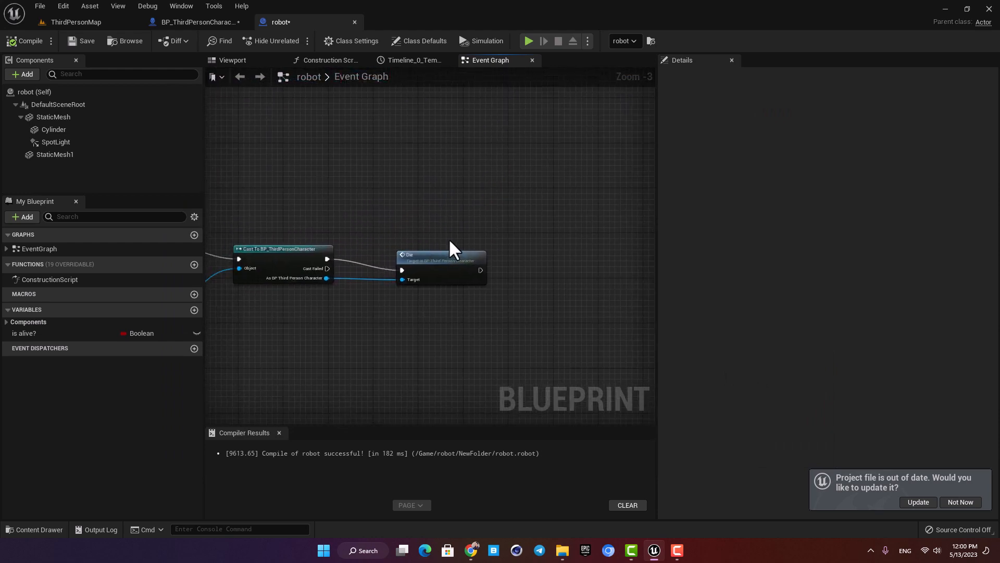
- Give the Play Sound 2D node after Die an Explosion sound
scroll("down", 3)
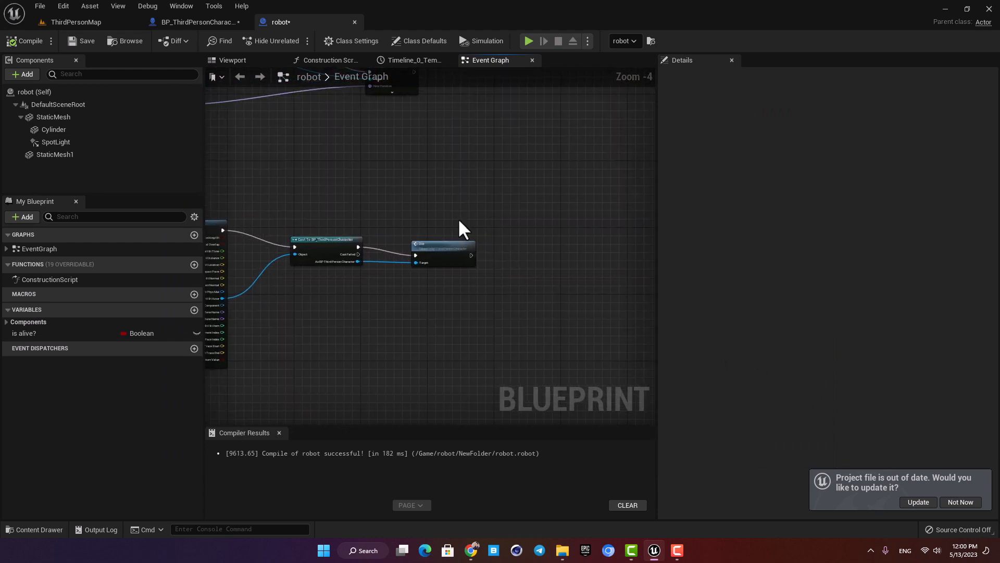
scroll("up", 3)
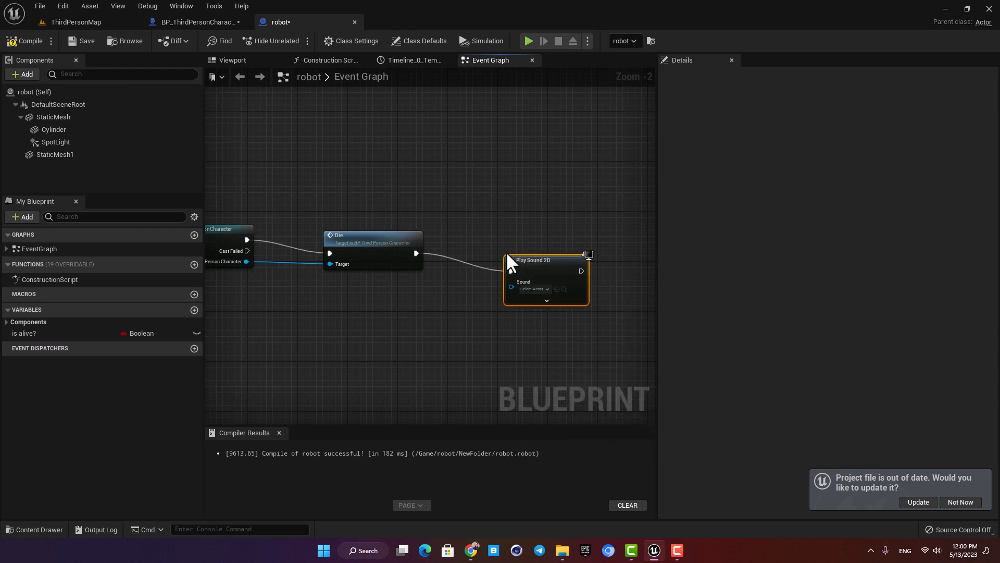
left_click(536, 288)
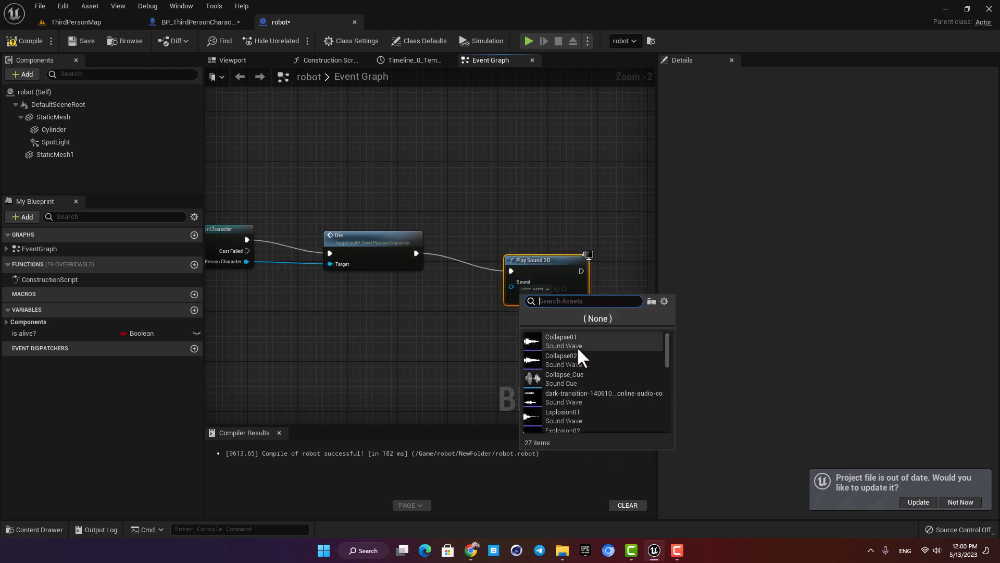
mouse_move(562, 412)
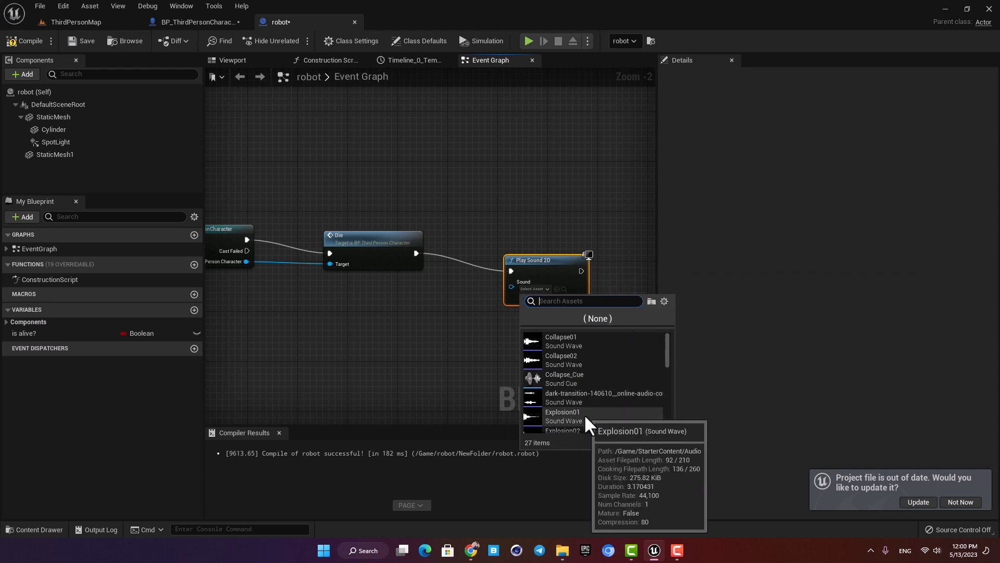
left_click(562, 430)
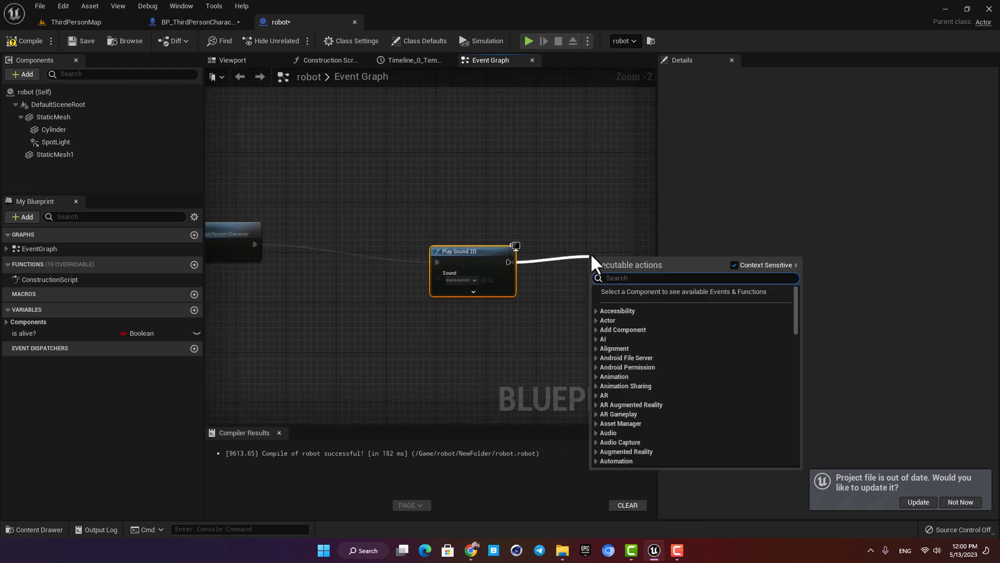
- Add Spawn Emitter at Location with P_Explosion as its template
type("spawn em")
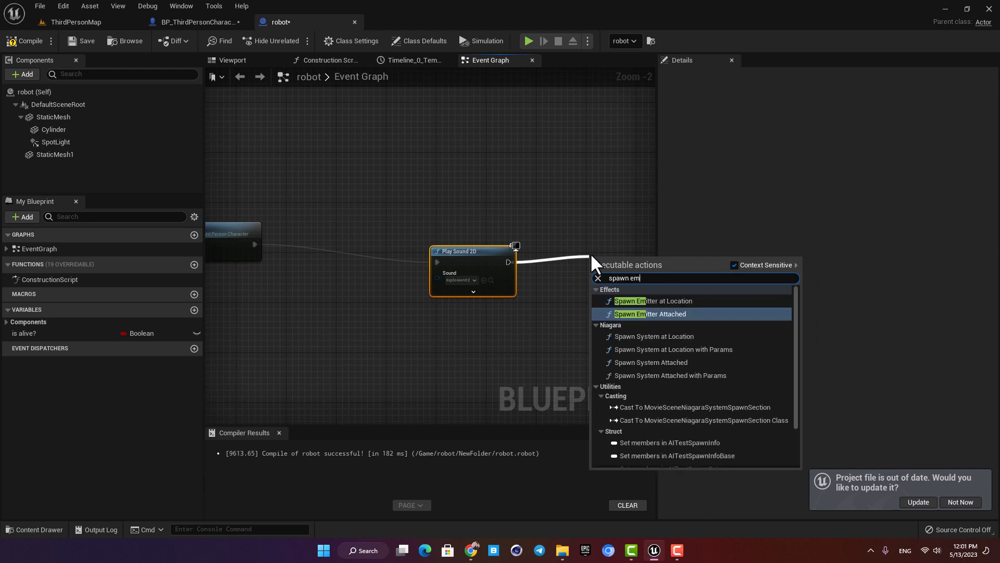
left_click(653, 301)
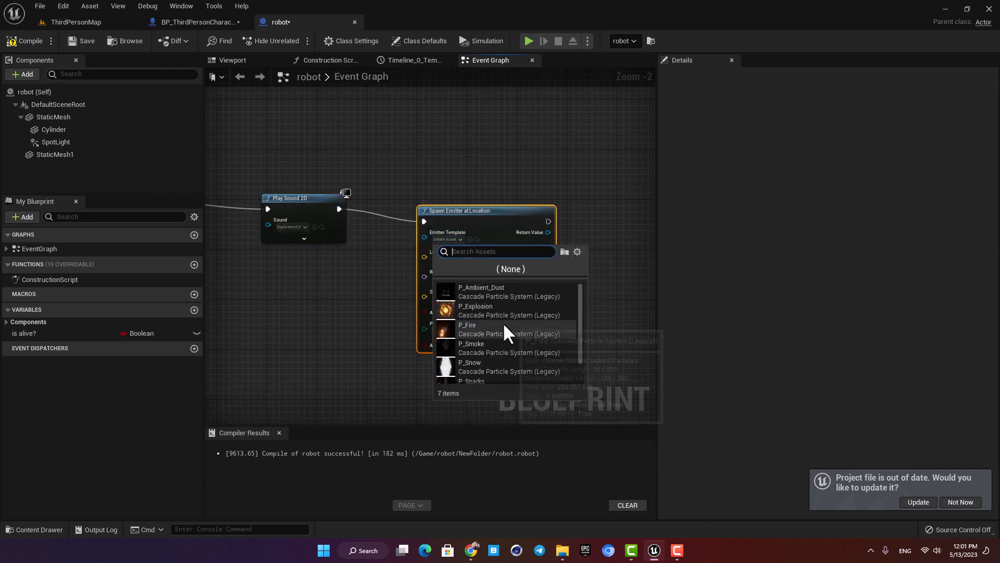
left_click(475, 310)
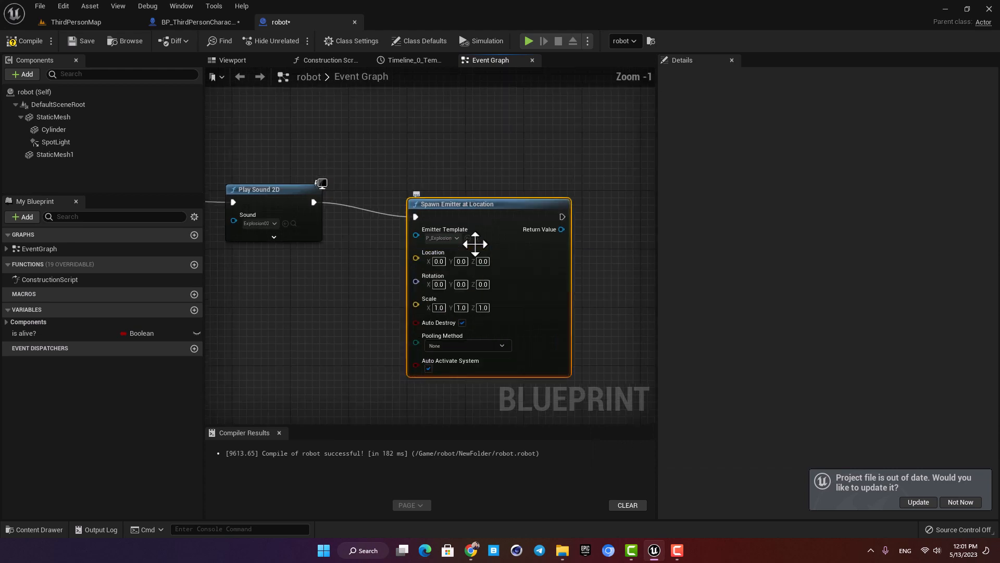
left_click(75, 22)
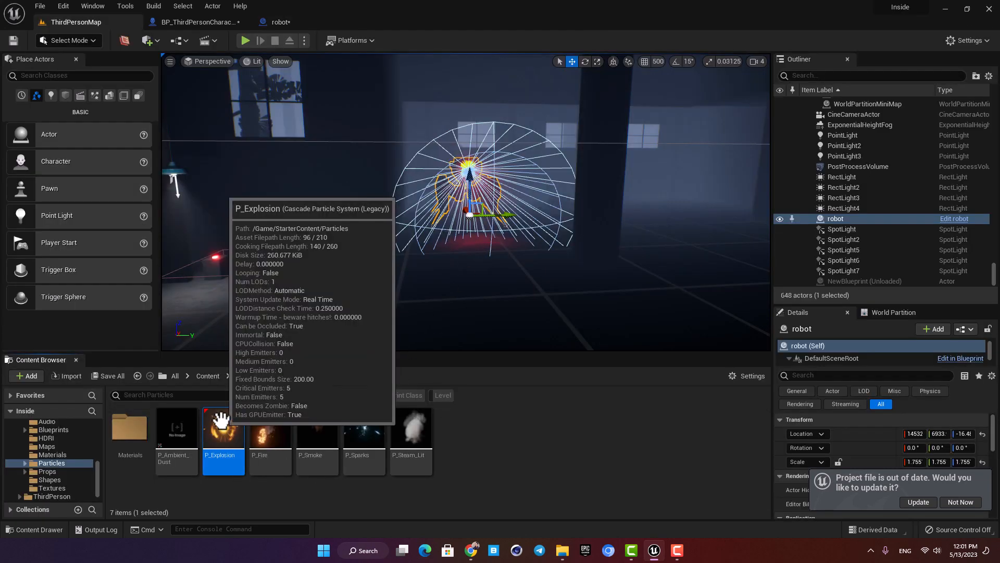
- Edit the P_Explosion particle system in Cascade and save it
double_click(223, 427)
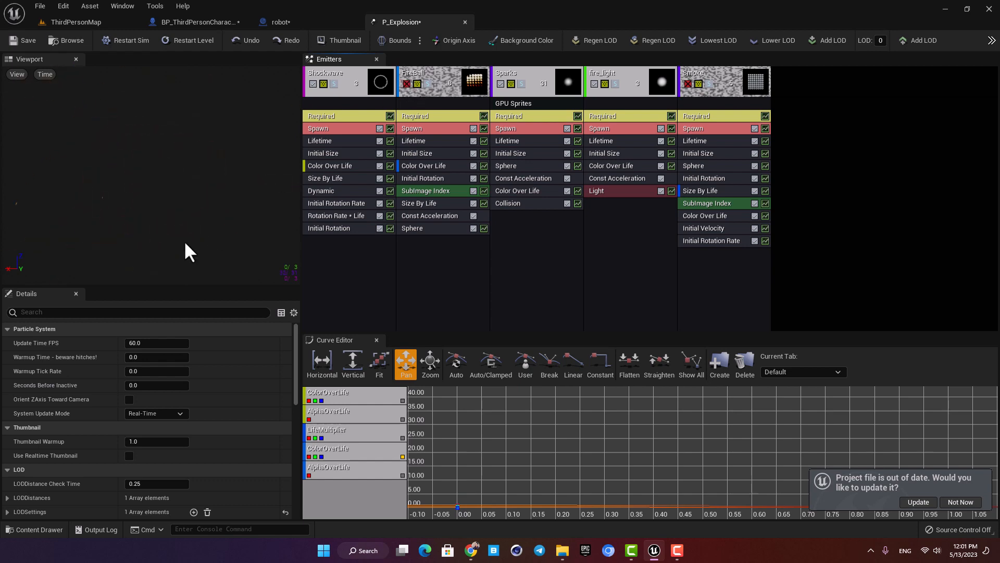
mouse_move(159, 176)
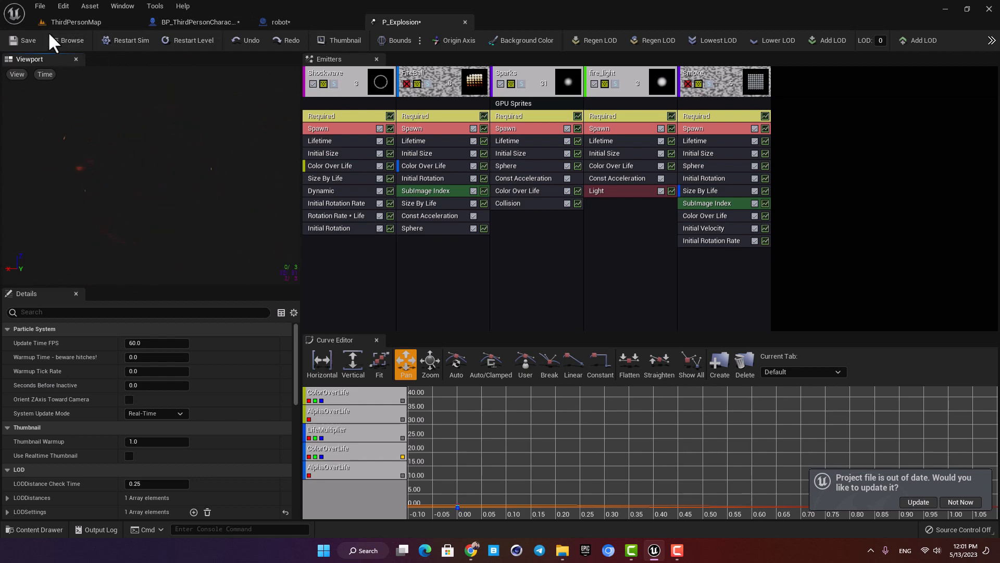
left_click(275, 22)
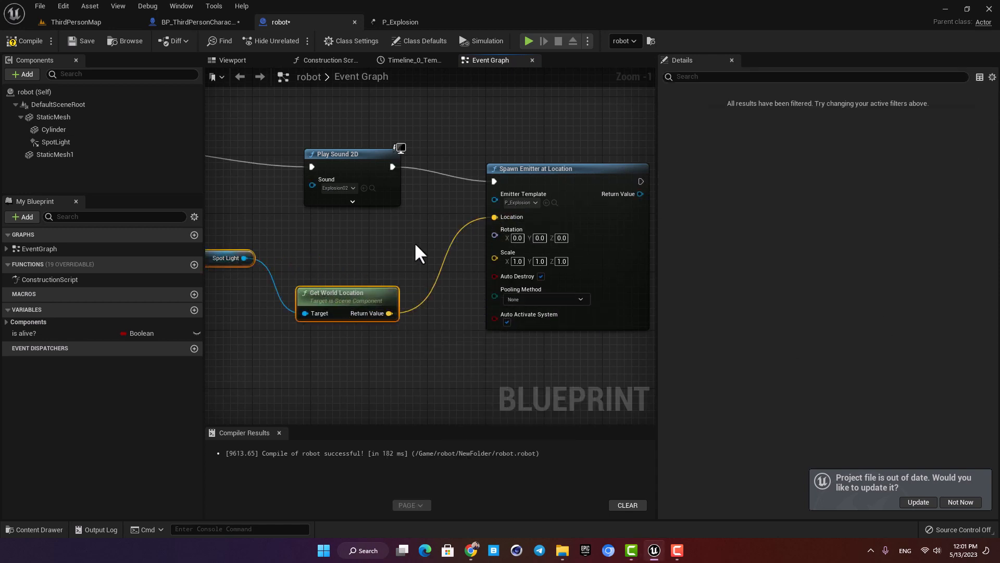
- Offset the emitter by (30, 0, -60) at scale 0.1 and play-test the explosion
left_click(231, 60)
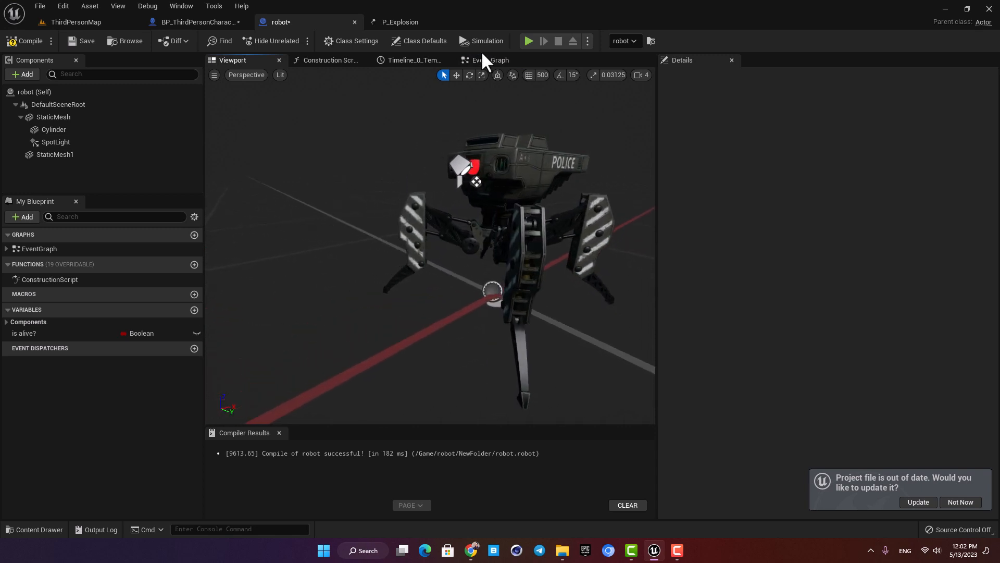
left_click(491, 59)
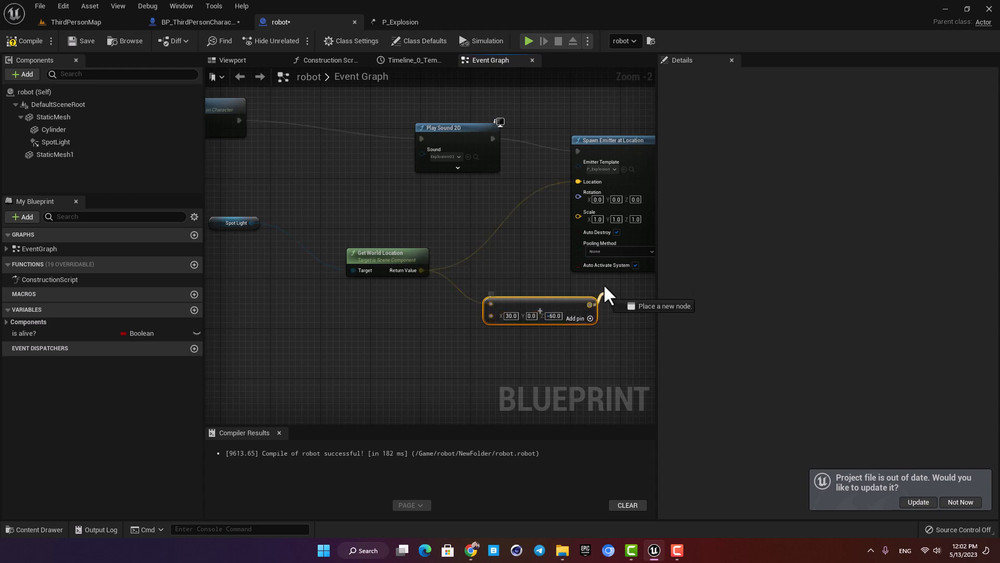
scroll("up", 3)
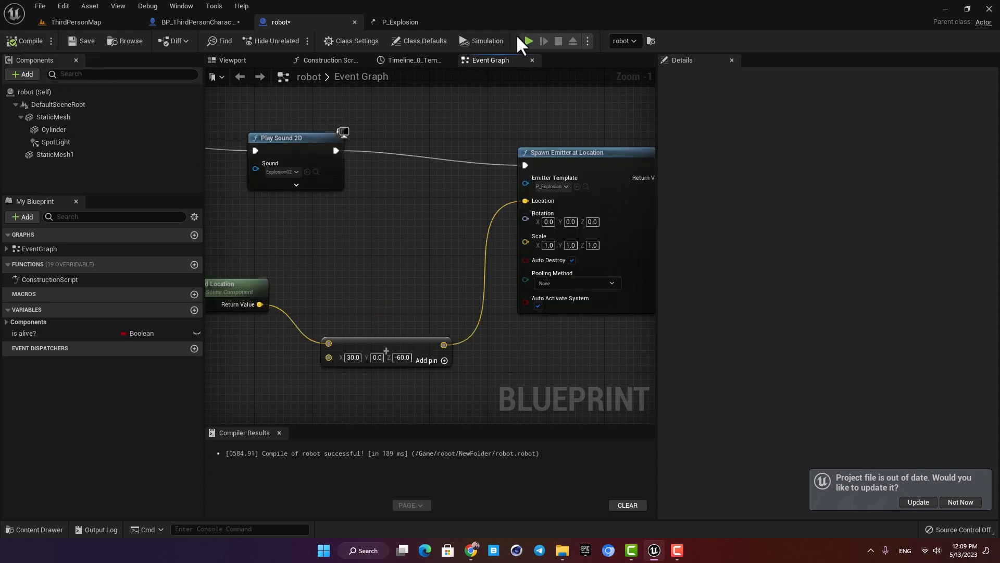
left_click(525, 40)
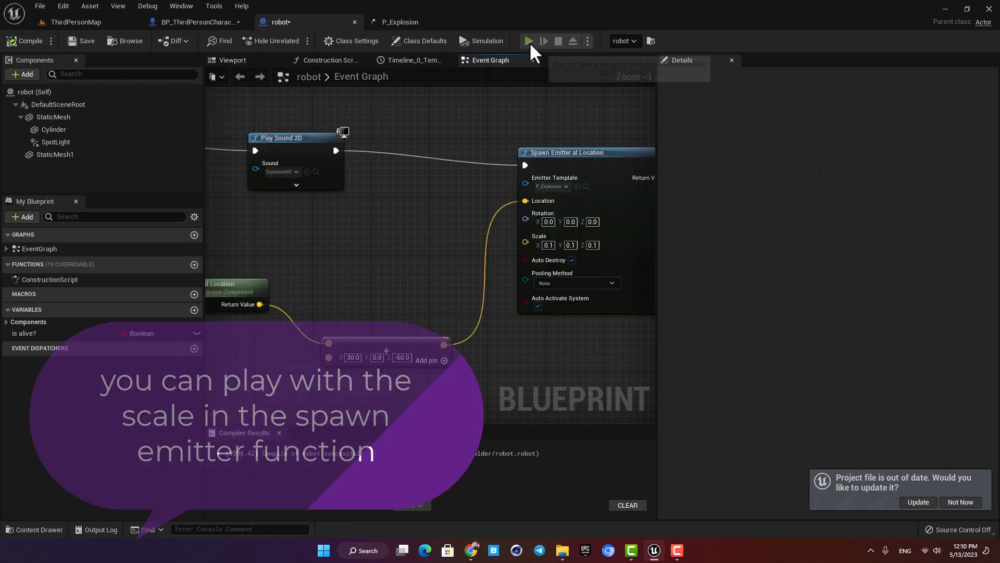
left_click(529, 41)
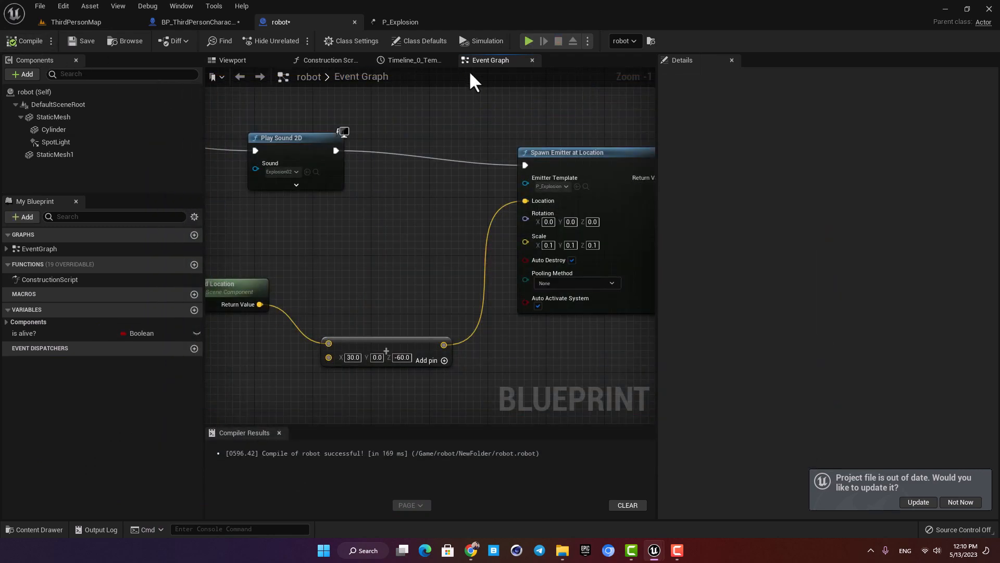
left_click(528, 41)
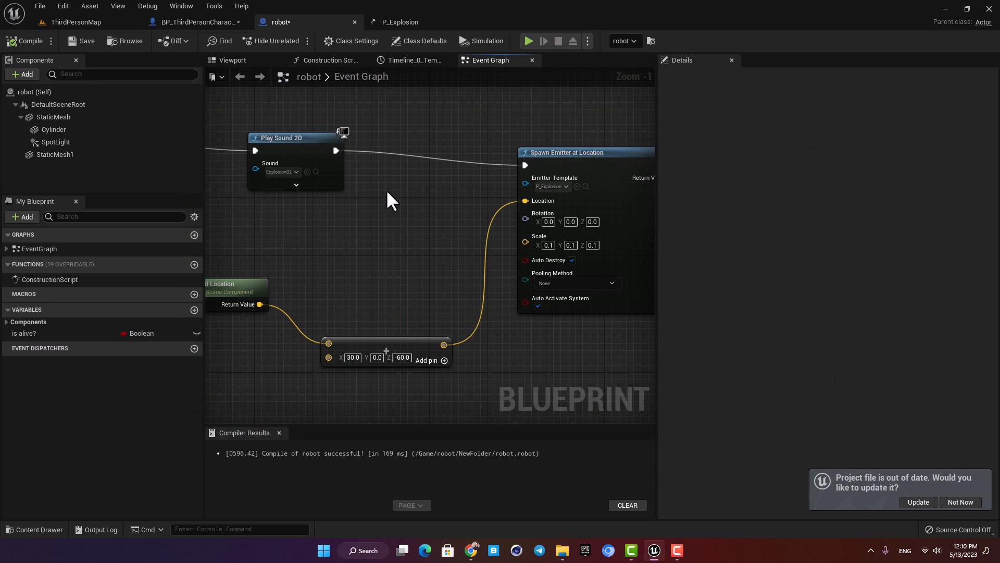
- Wire a Do Once node between Die and Play Sound 2D so the explosion fires once
scroll("down", 3)
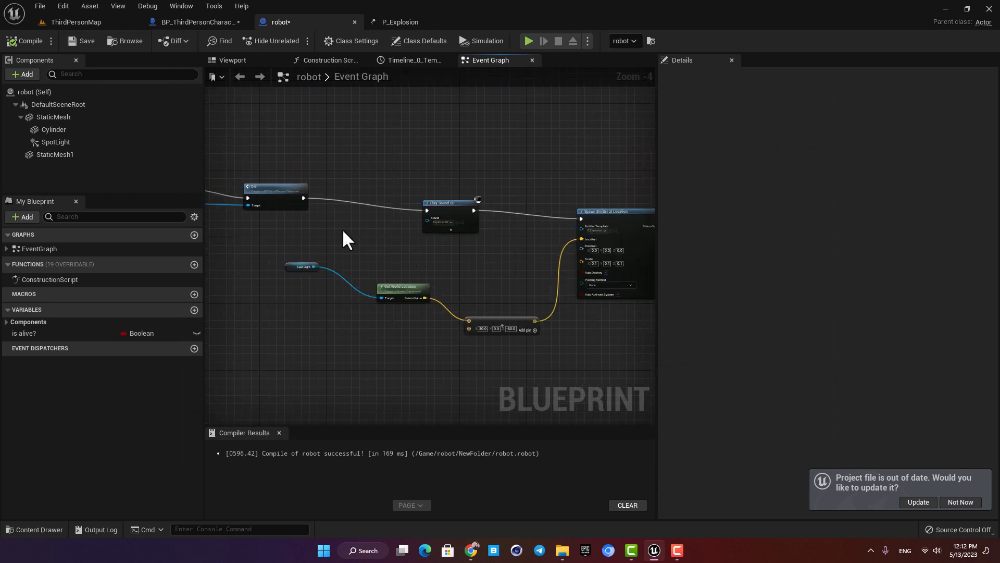
scroll("up", 3)
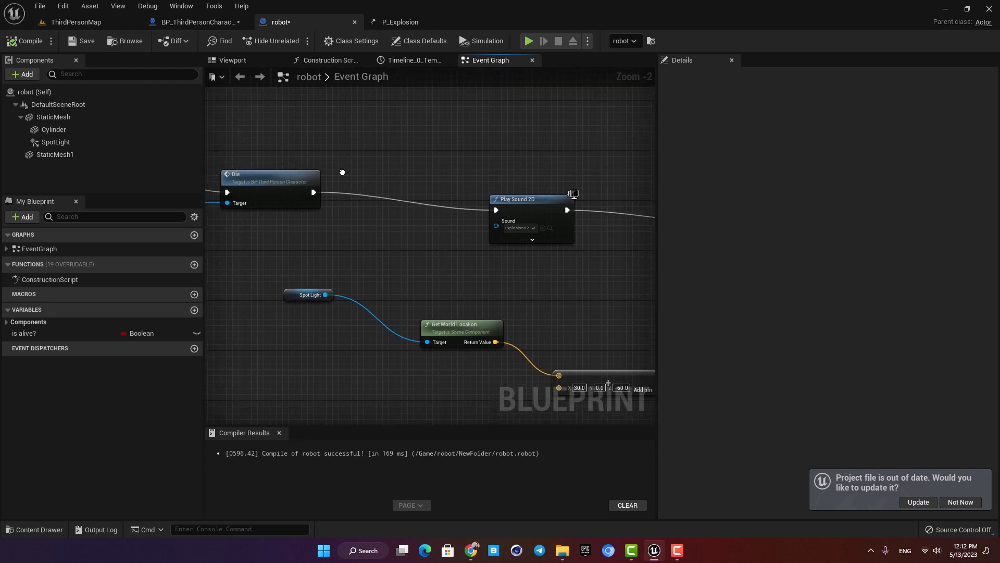
mouse_move(313, 193)
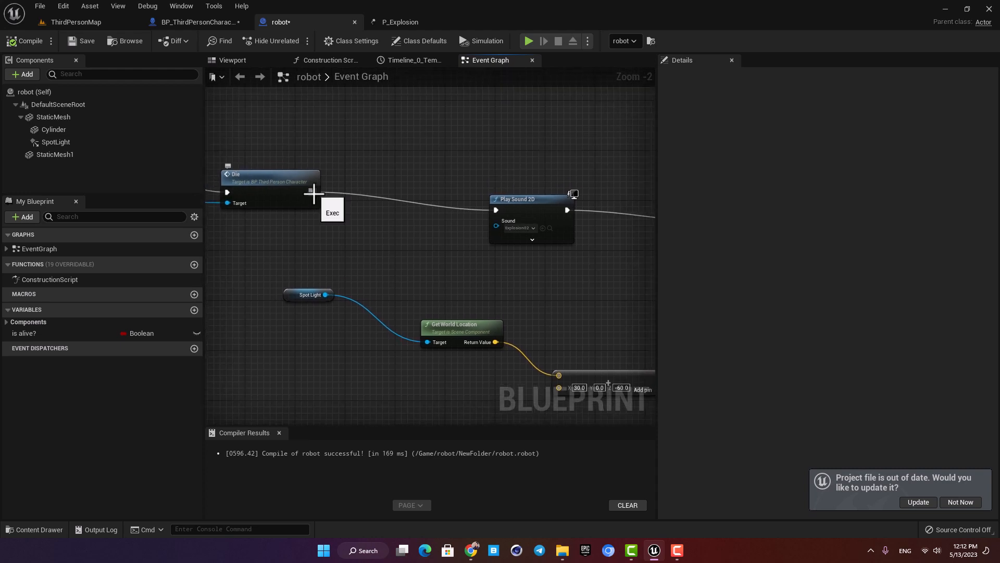
scroll("down", 3)
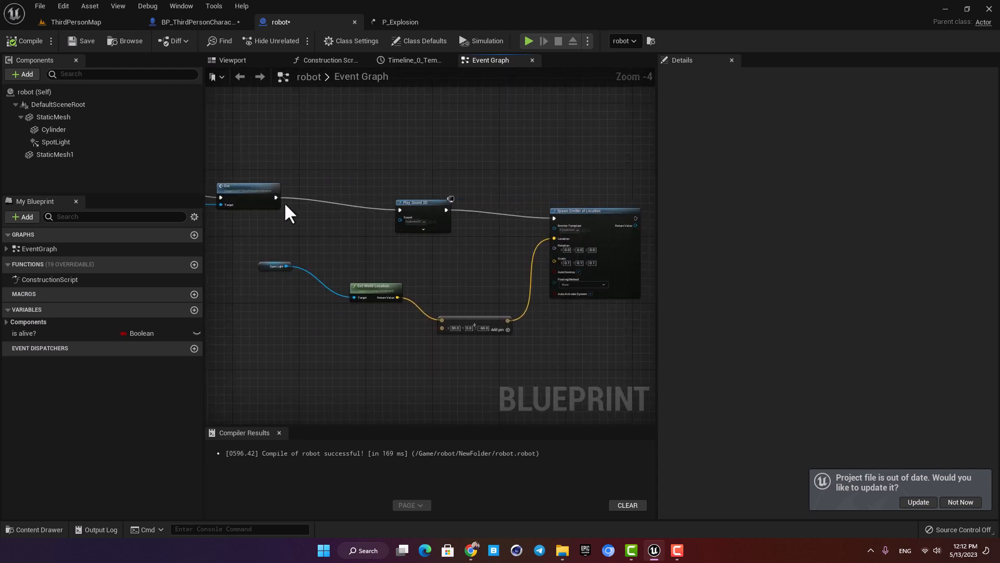
right_click(319, 204)
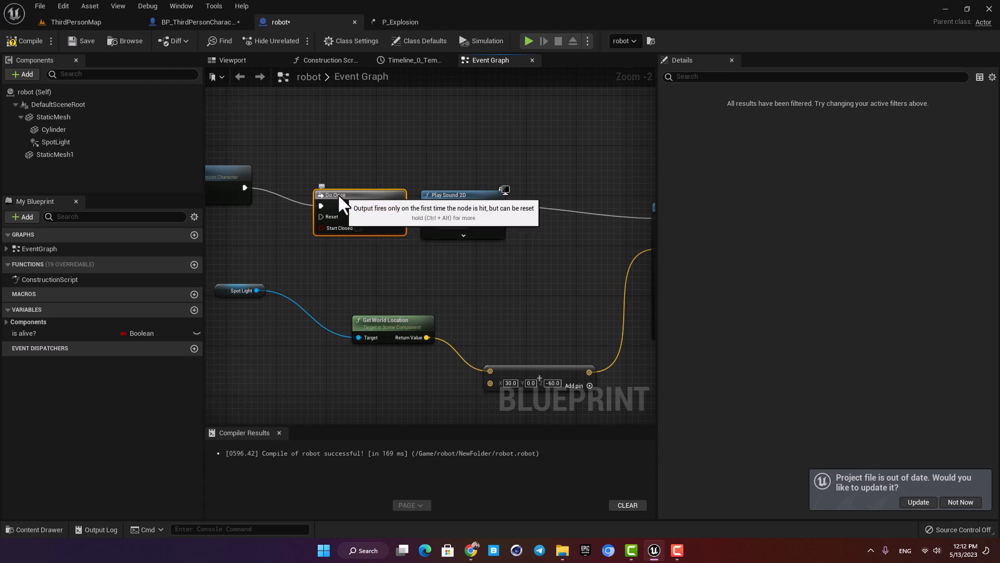
scroll("down", 3)
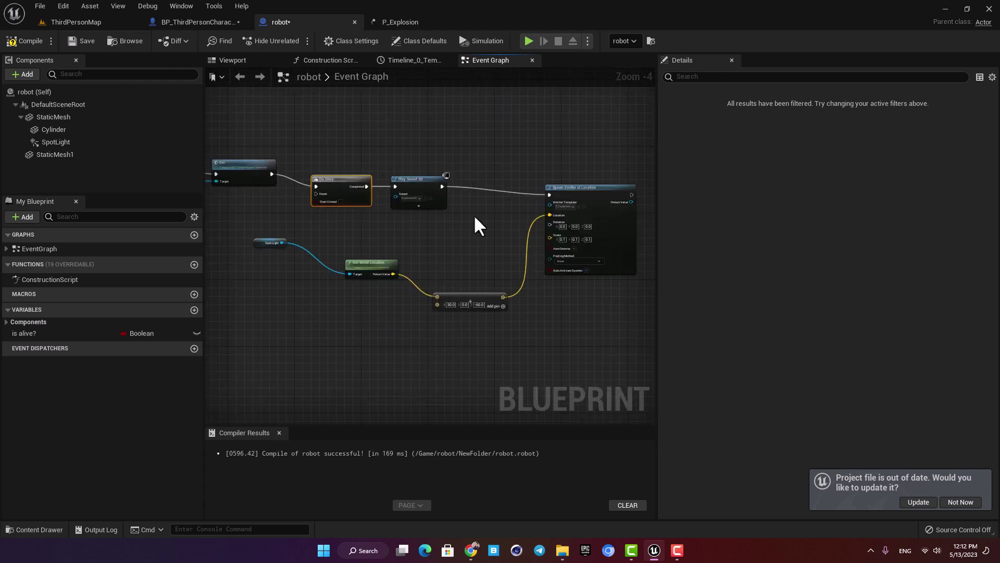
left_click(528, 41)
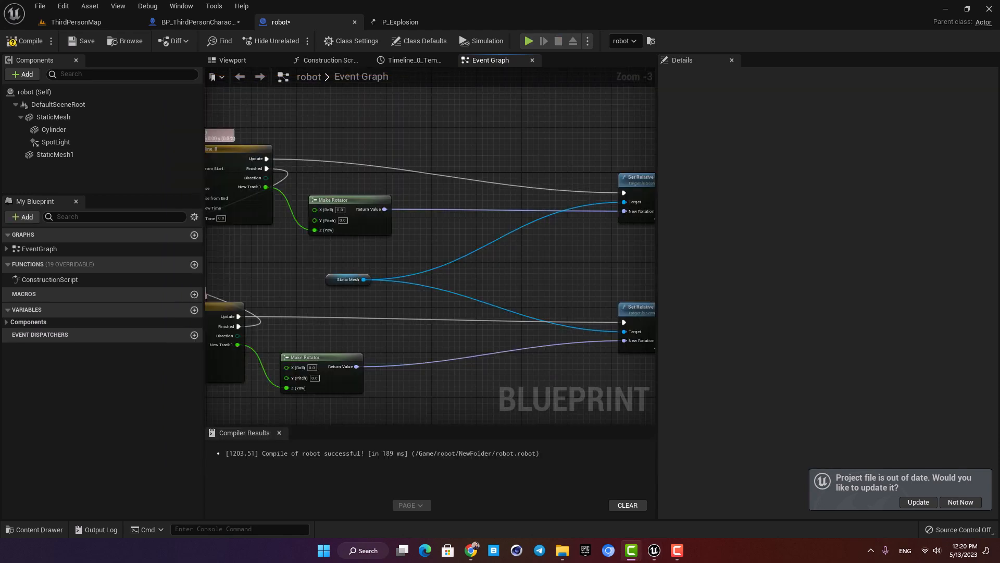
- Insert Branch nodes before each Set Relative Rotation in the timeline chains
scroll("down", 3)
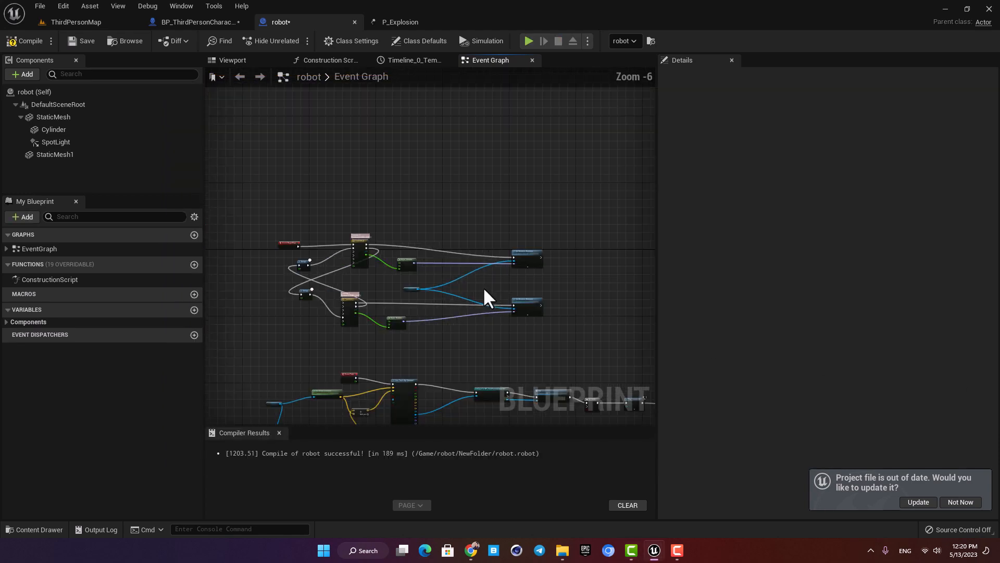
scroll("down", 3)
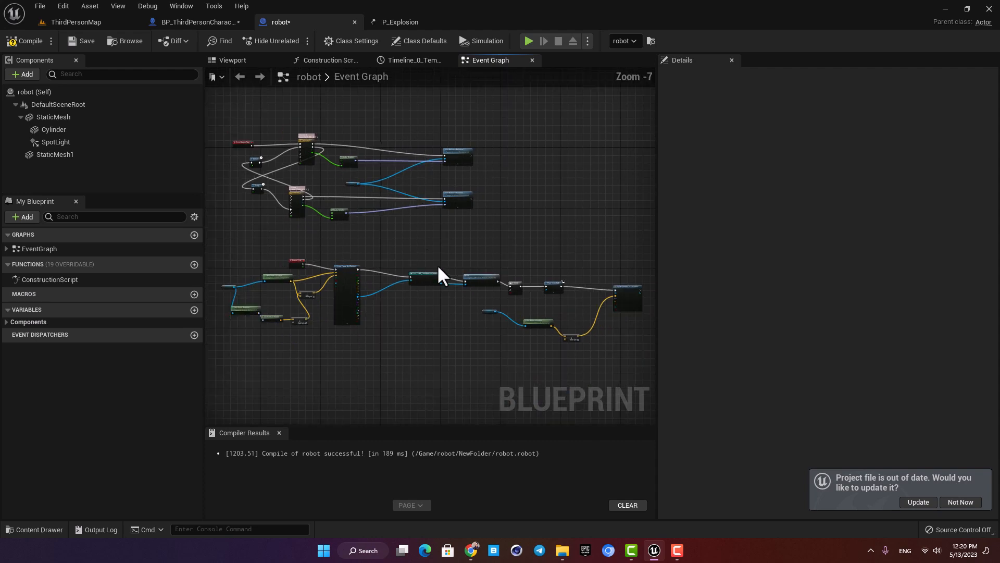
scroll("up", 3)
type("bra")
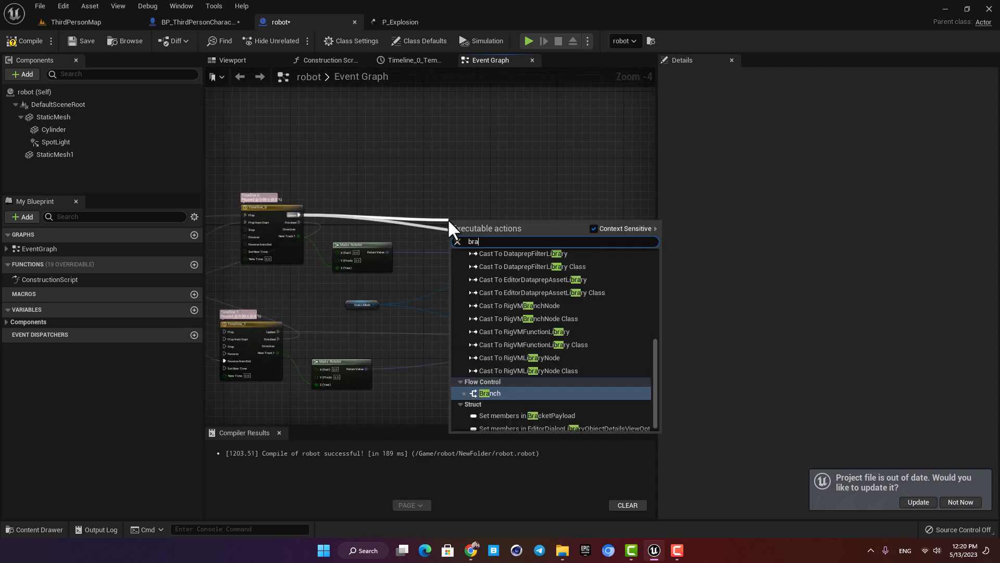
left_click(489, 392)
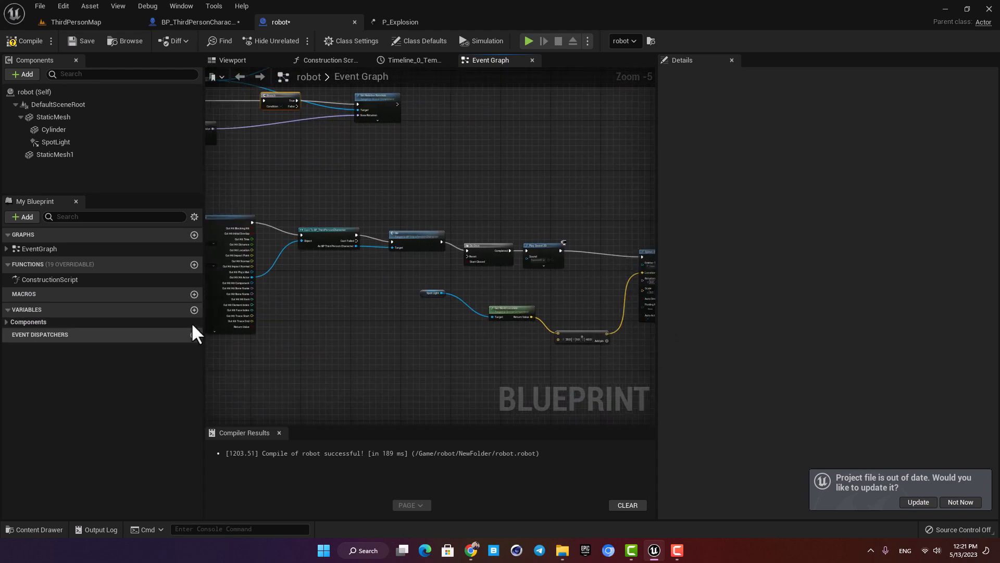
- Make the is alive? Boolean default to true after compiling
left_click(194, 310)
type("is alive?")
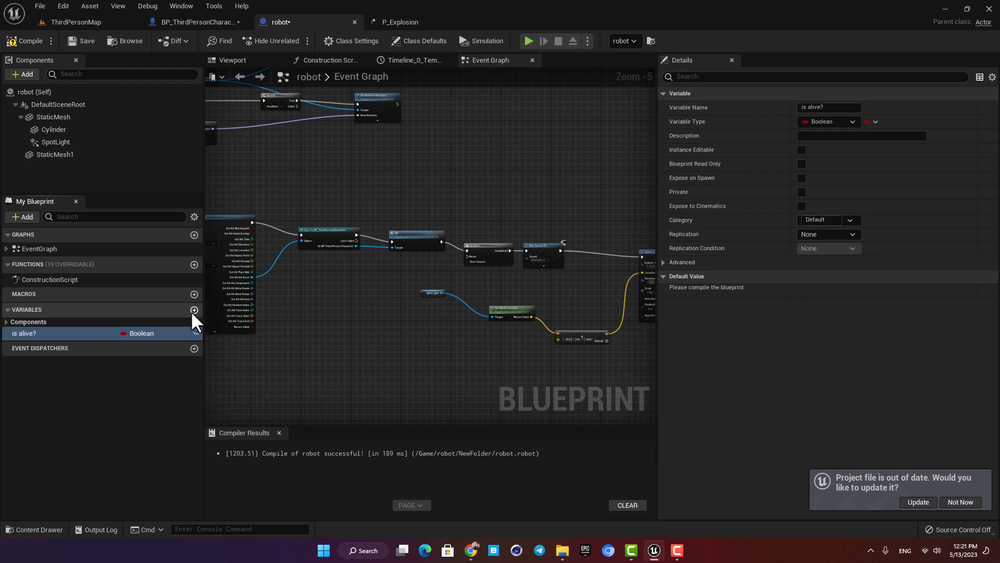
left_click(28, 41)
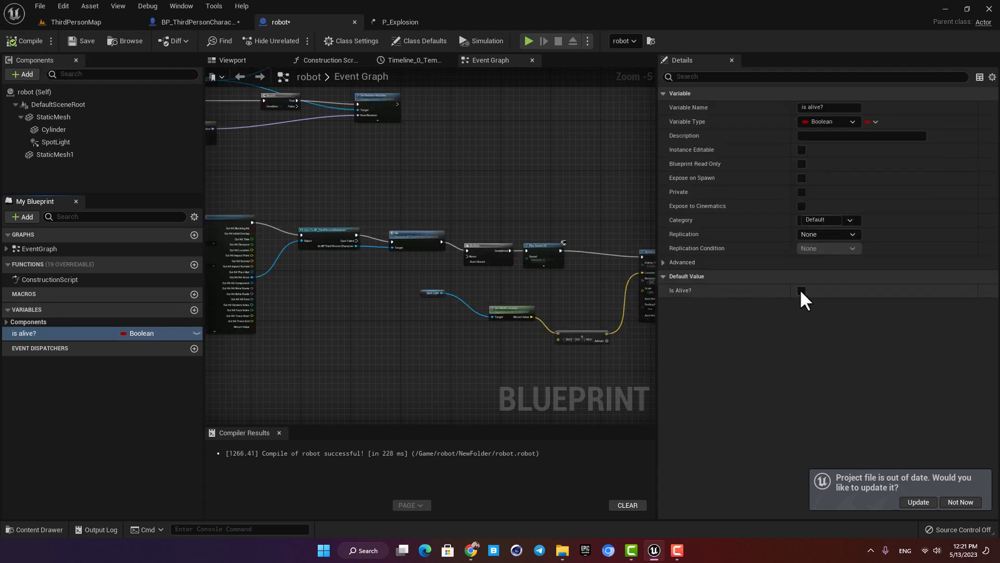
left_click(802, 290)
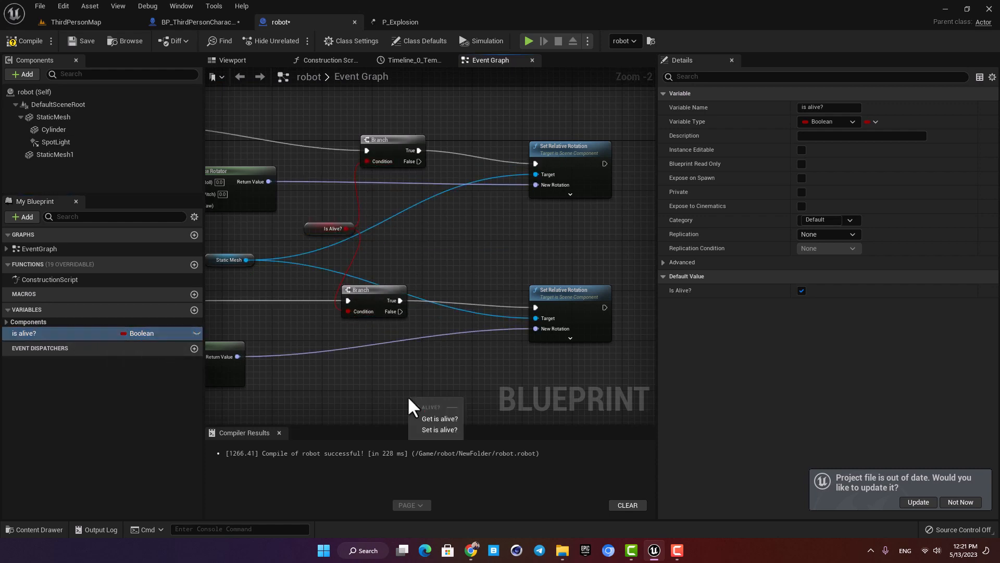
- Feed is alive? into both Branch conditions and set it false after Spawn Emitter
scroll("down", 3)
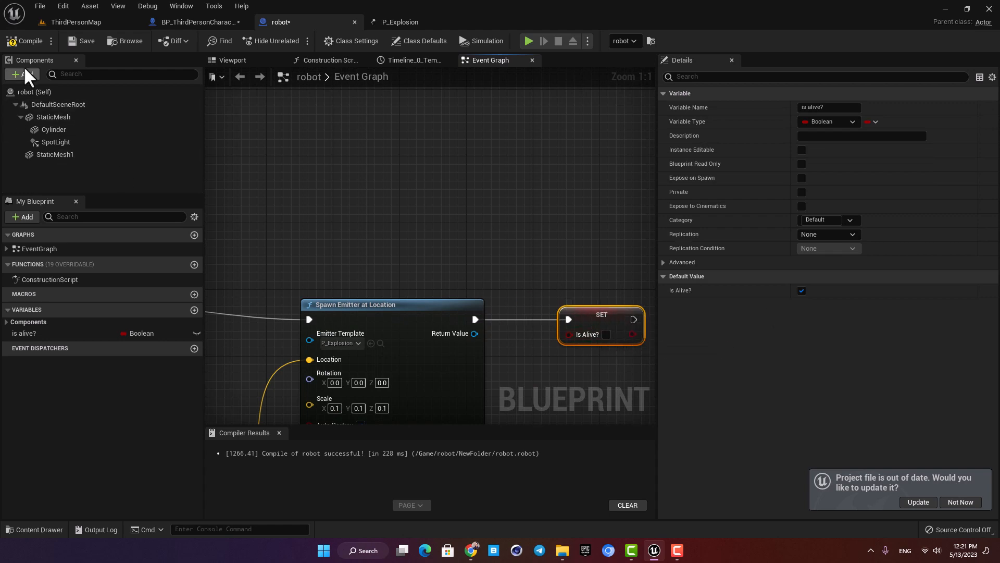
scroll("down", 3)
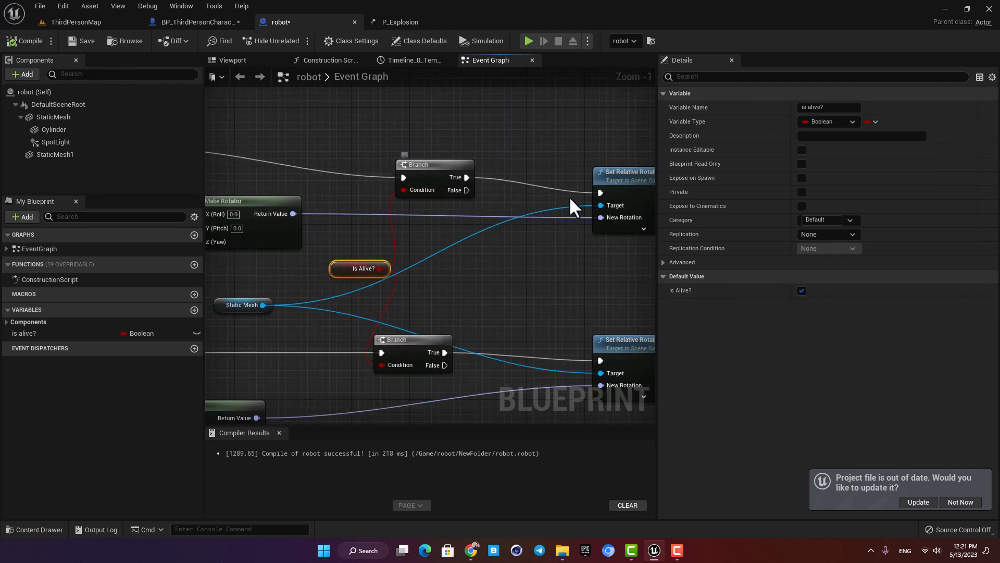
scroll("down", 3)
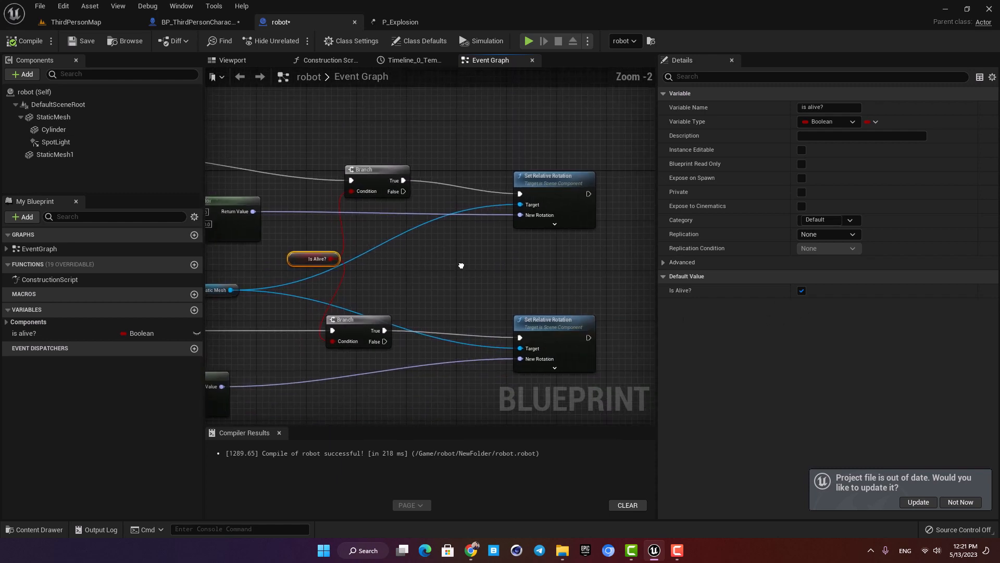
scroll("down", 3)
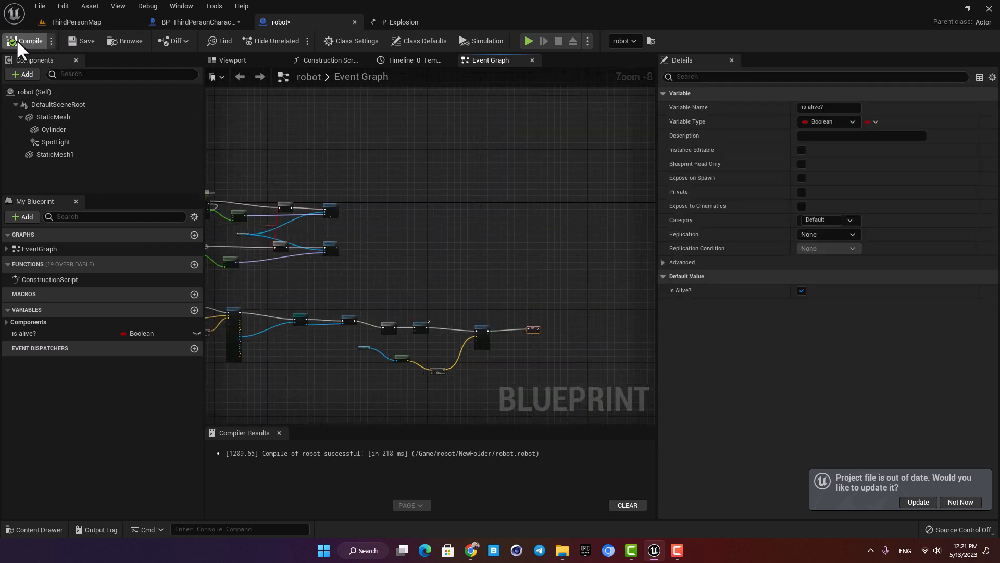
mouse_move(528, 41)
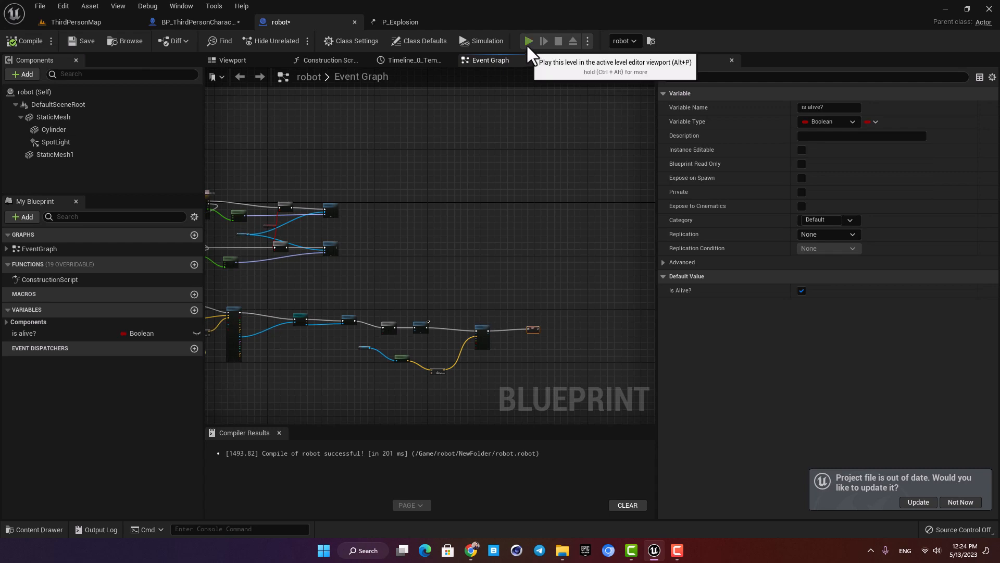
- Set the Line Trace Draw Debug Type to None and play-test the robot again
left_click(528, 40)
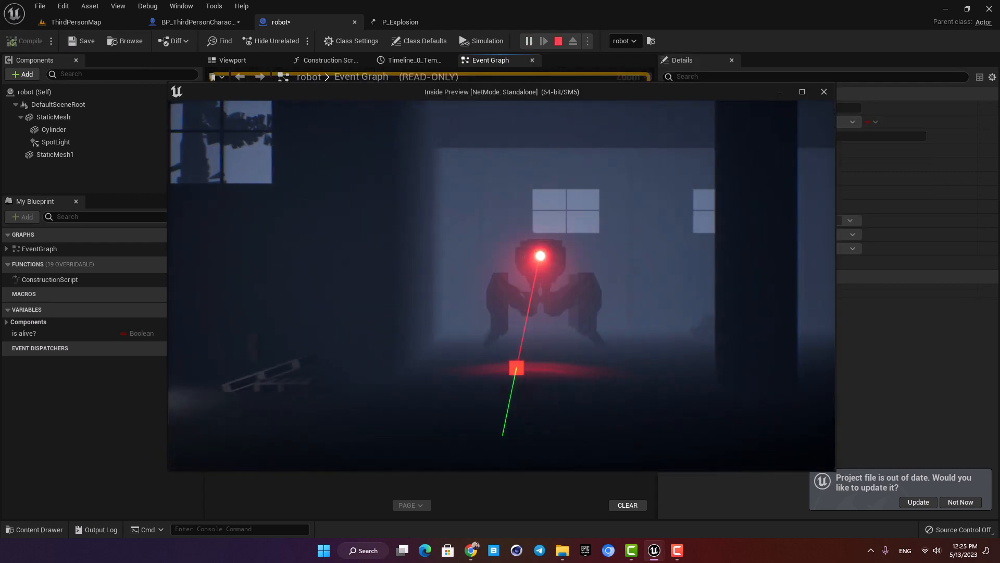
left_click(558, 40)
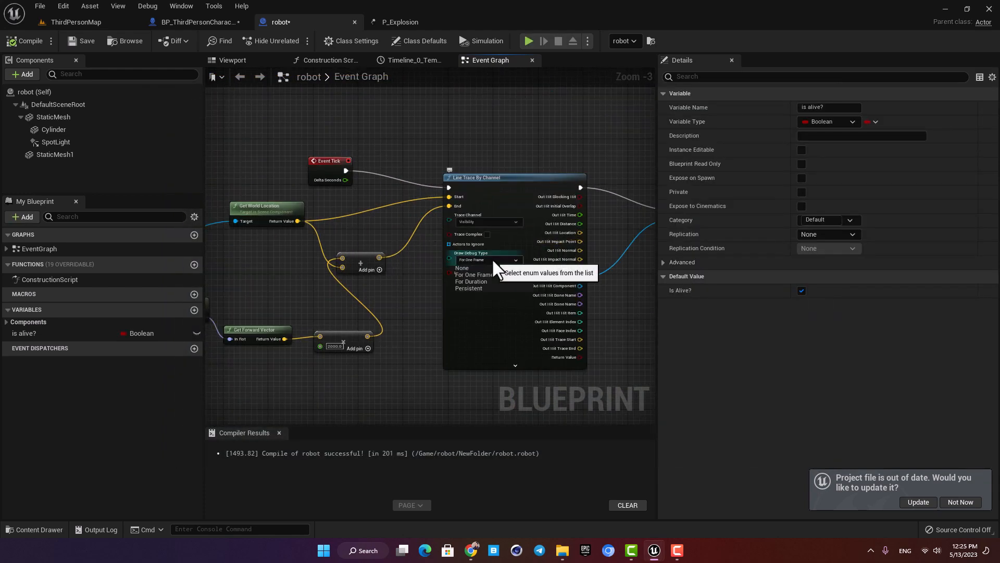
left_click(462, 267)
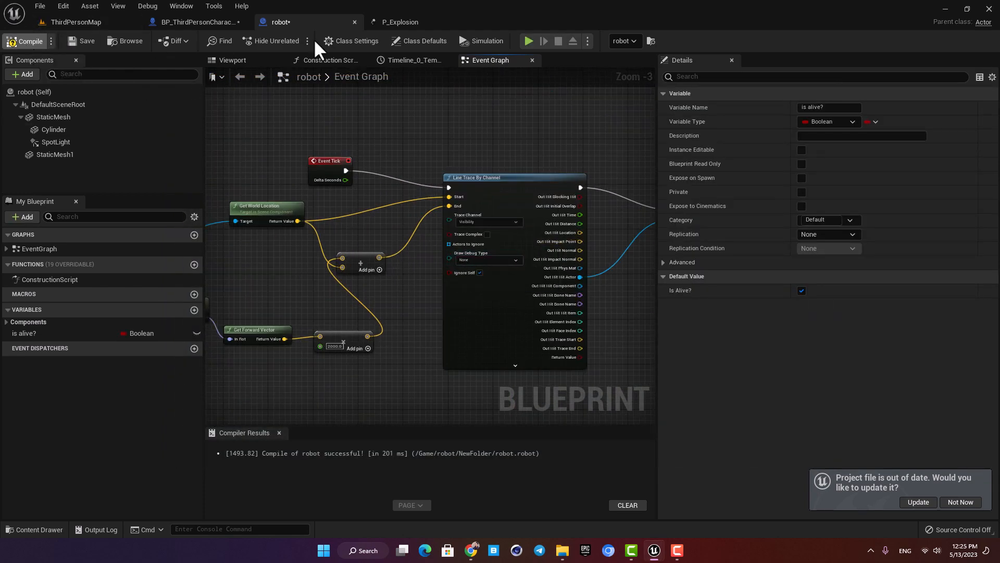
left_click(529, 41)
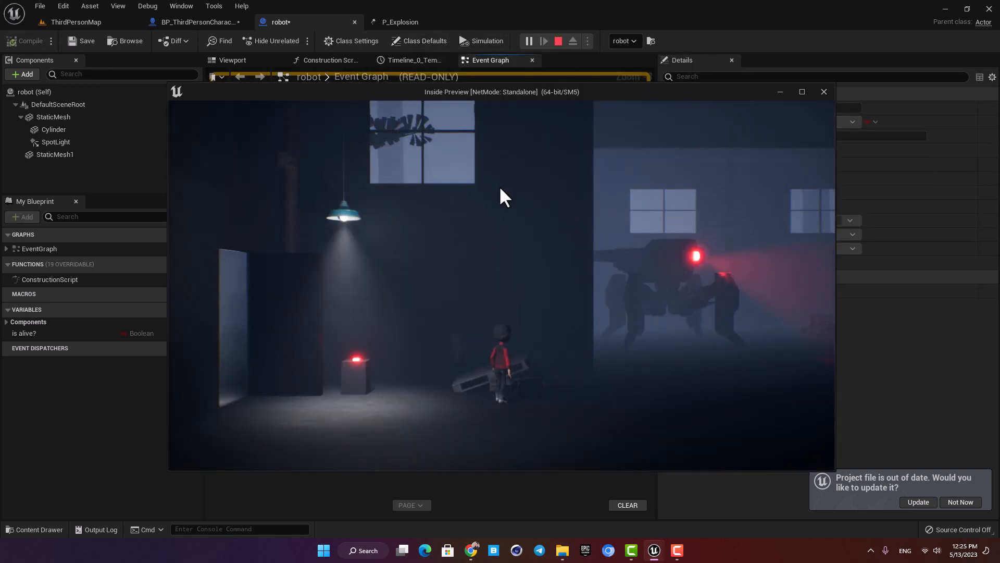